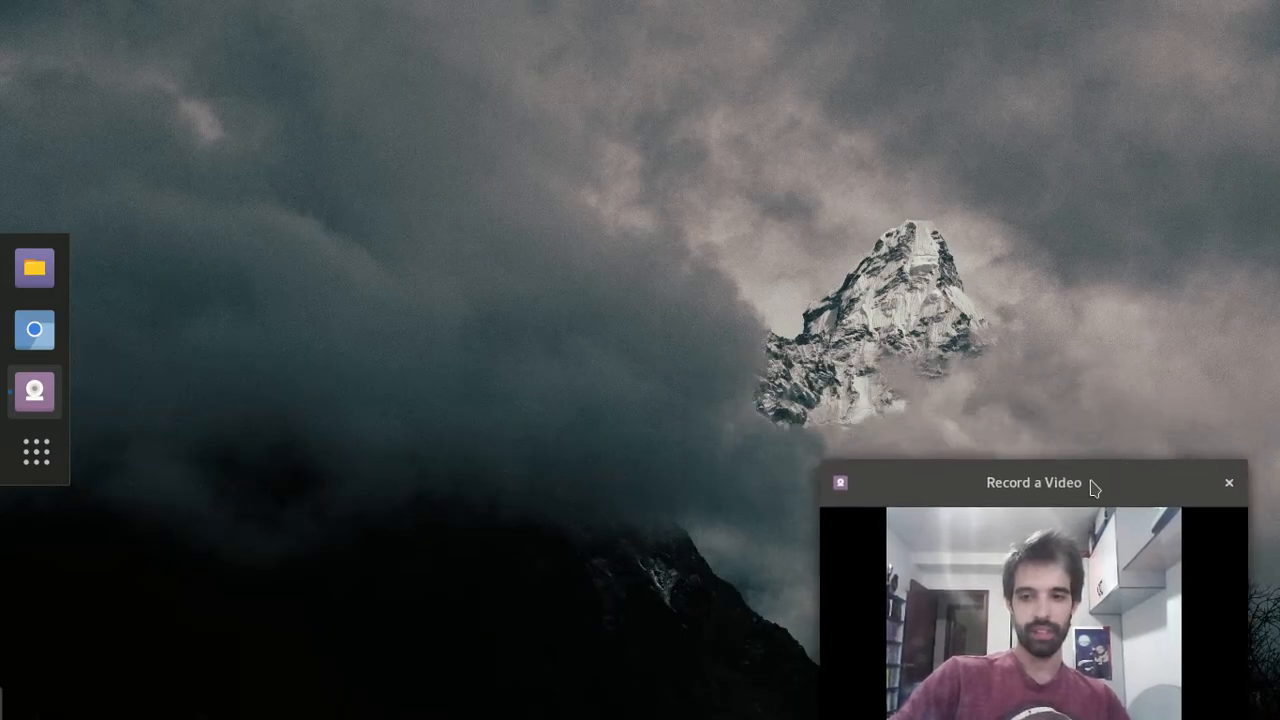
mouse_move(448, 244)
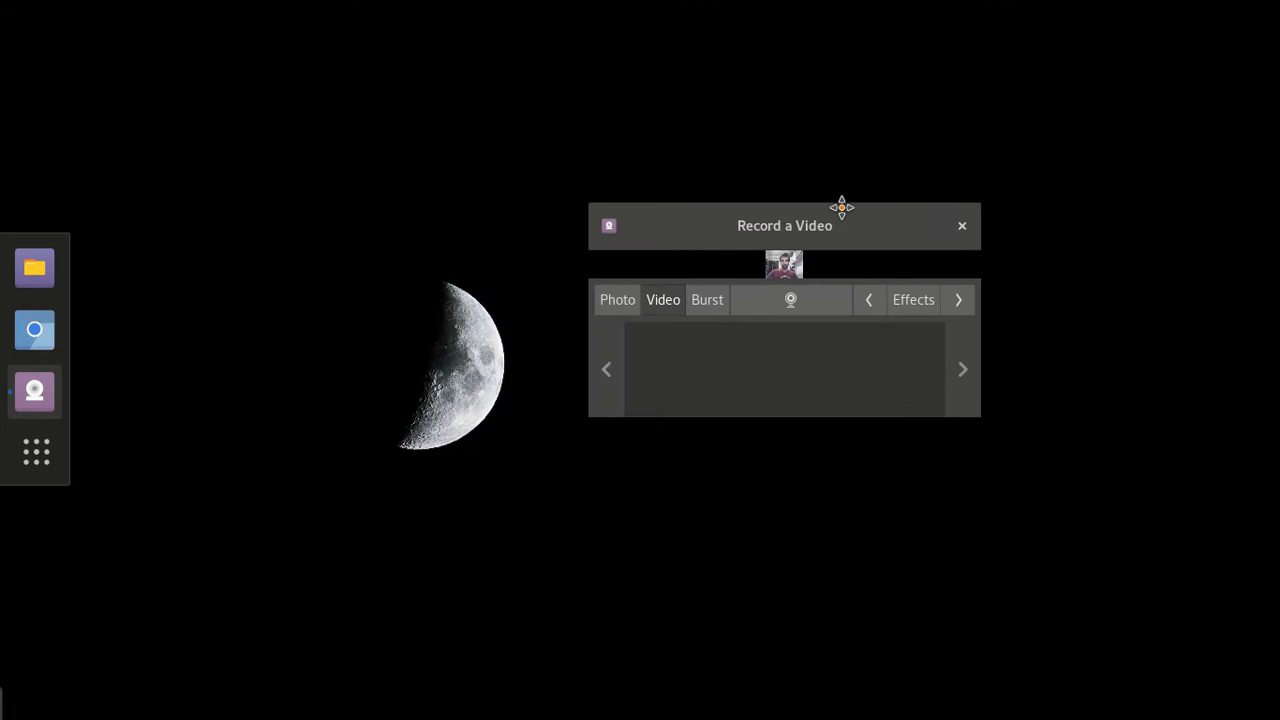
Park the Cheese webcam preview in the bottom-right corner, kept always on top
left_click_drag(784, 224, 1056, 658)
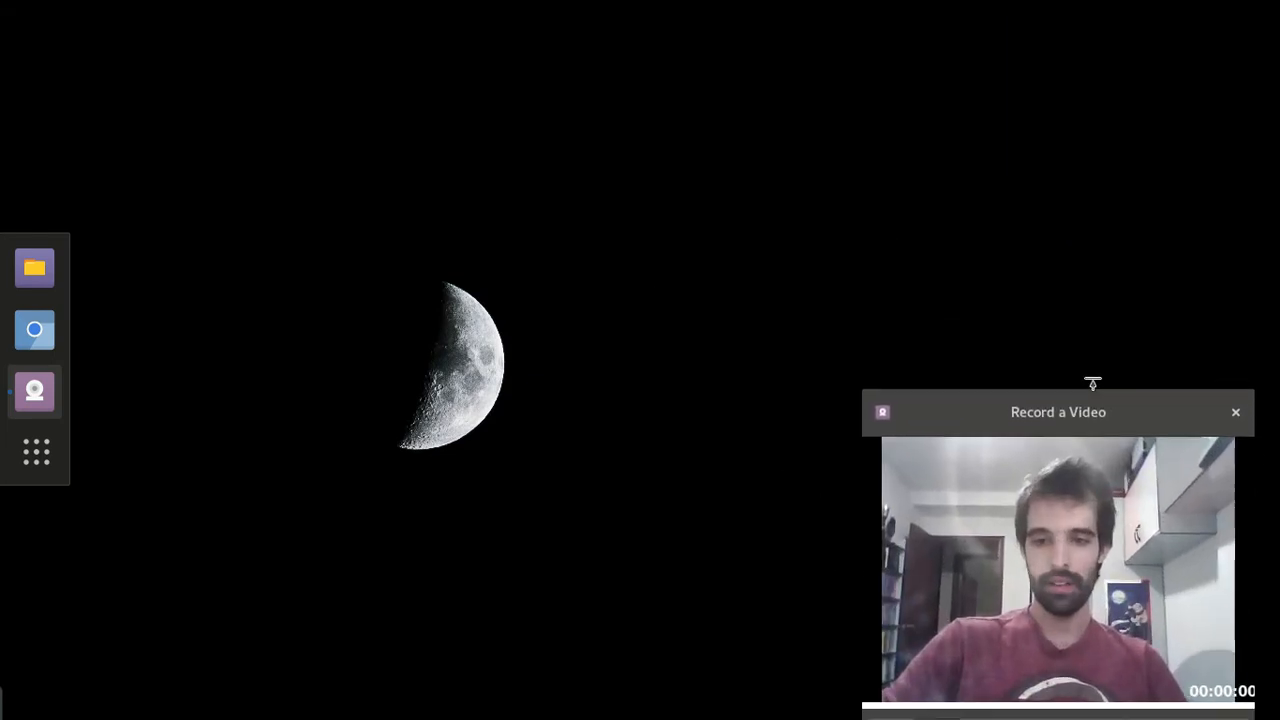
left_click_drag(1058, 412, 1052, 390)
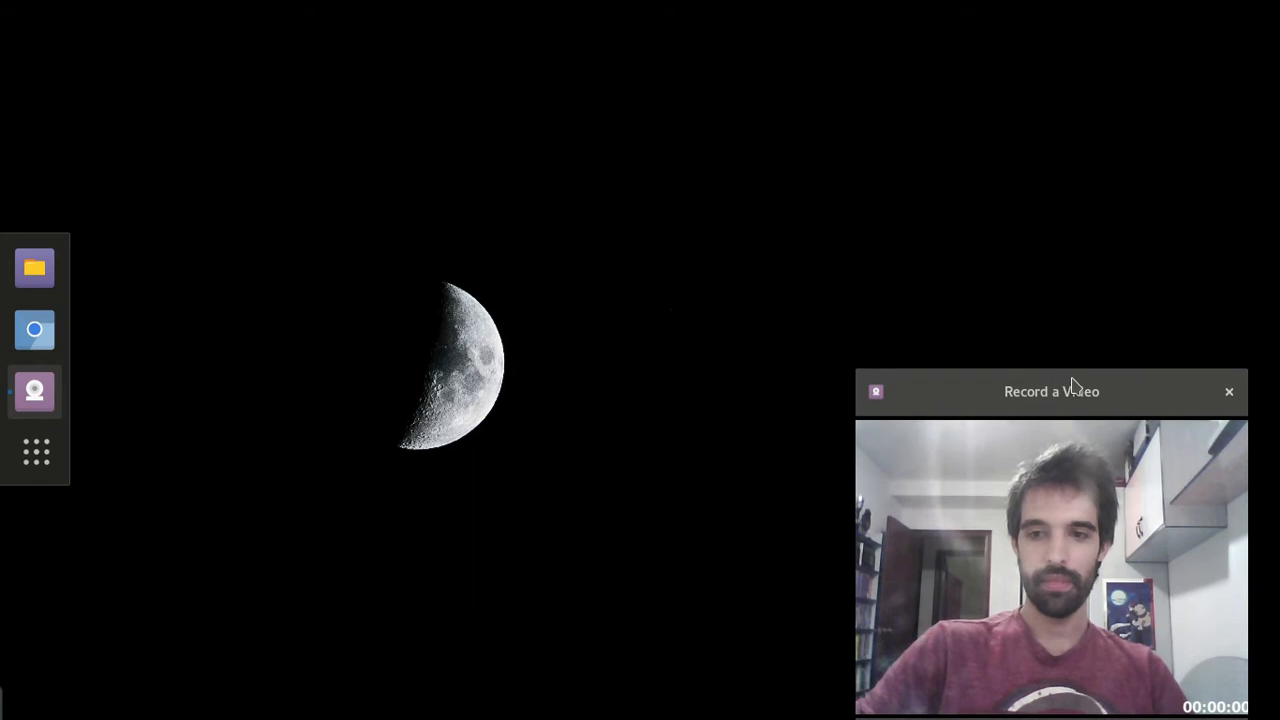
mouse_move(1072, 370)
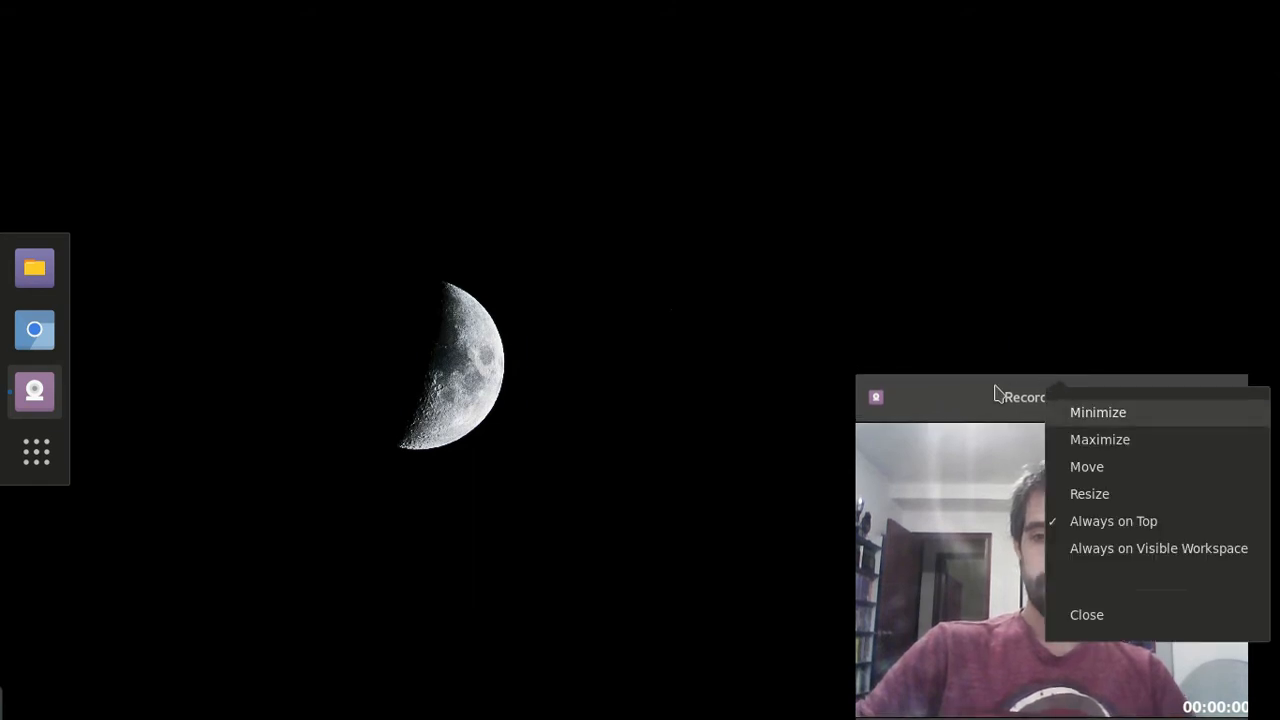
left_click(378, 264)
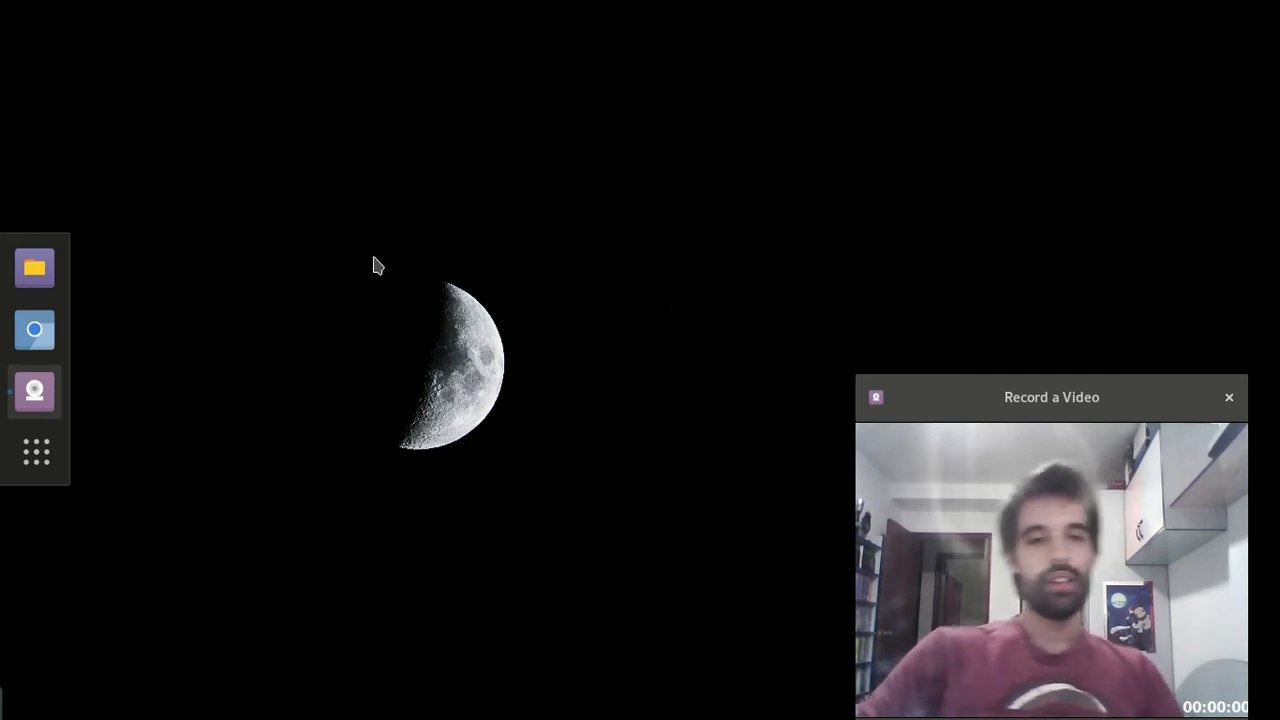
mouse_move(336, 308)
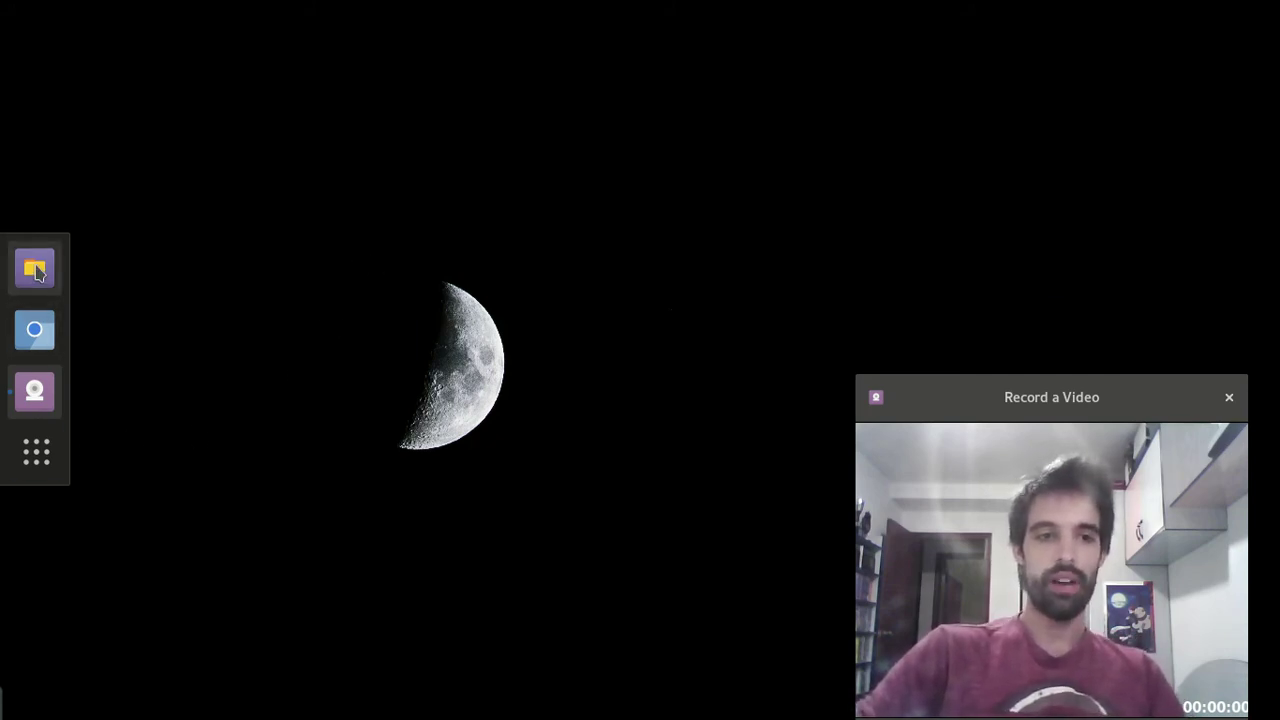
mouse_move(30, 236)
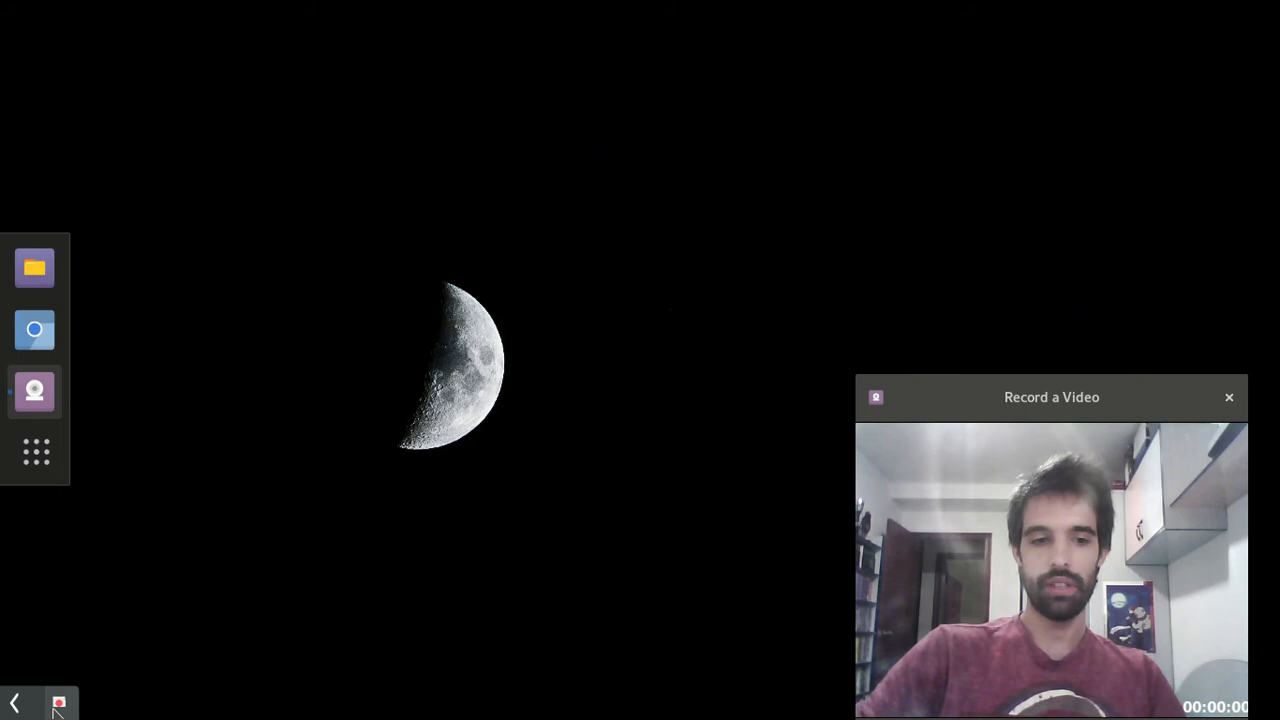
mouse_move(220, 260)
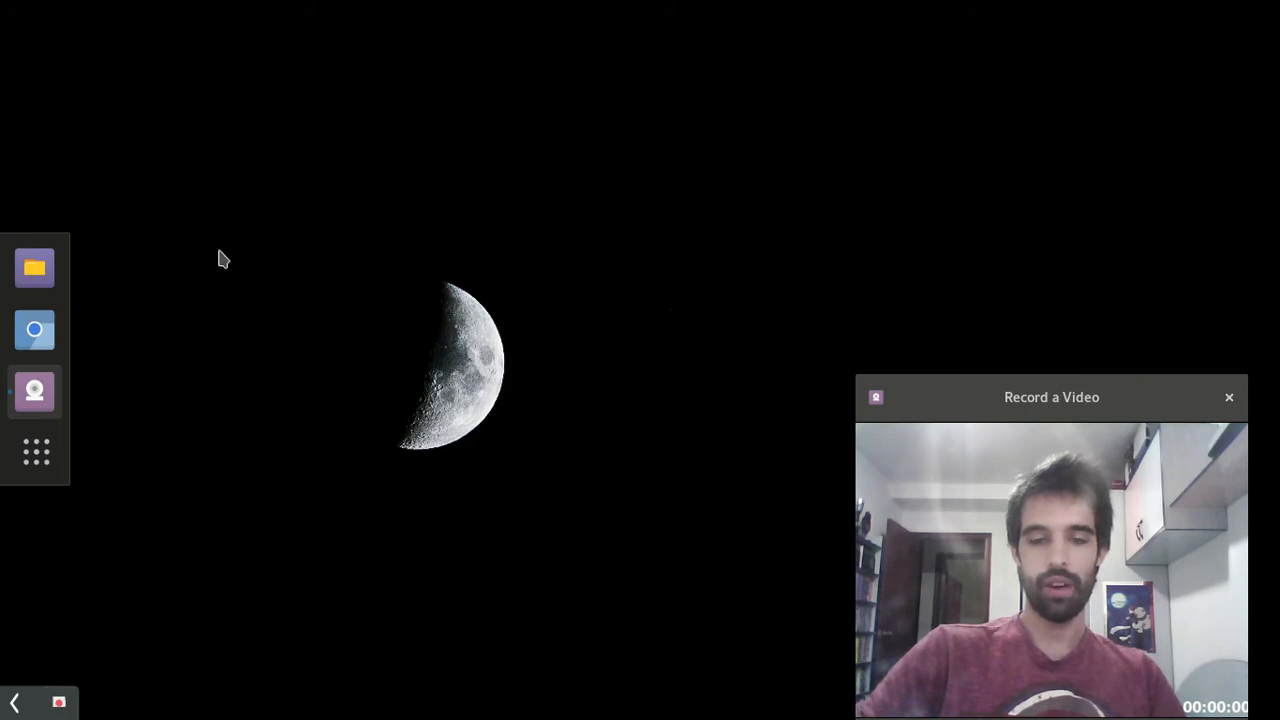
mouse_move(378, 204)
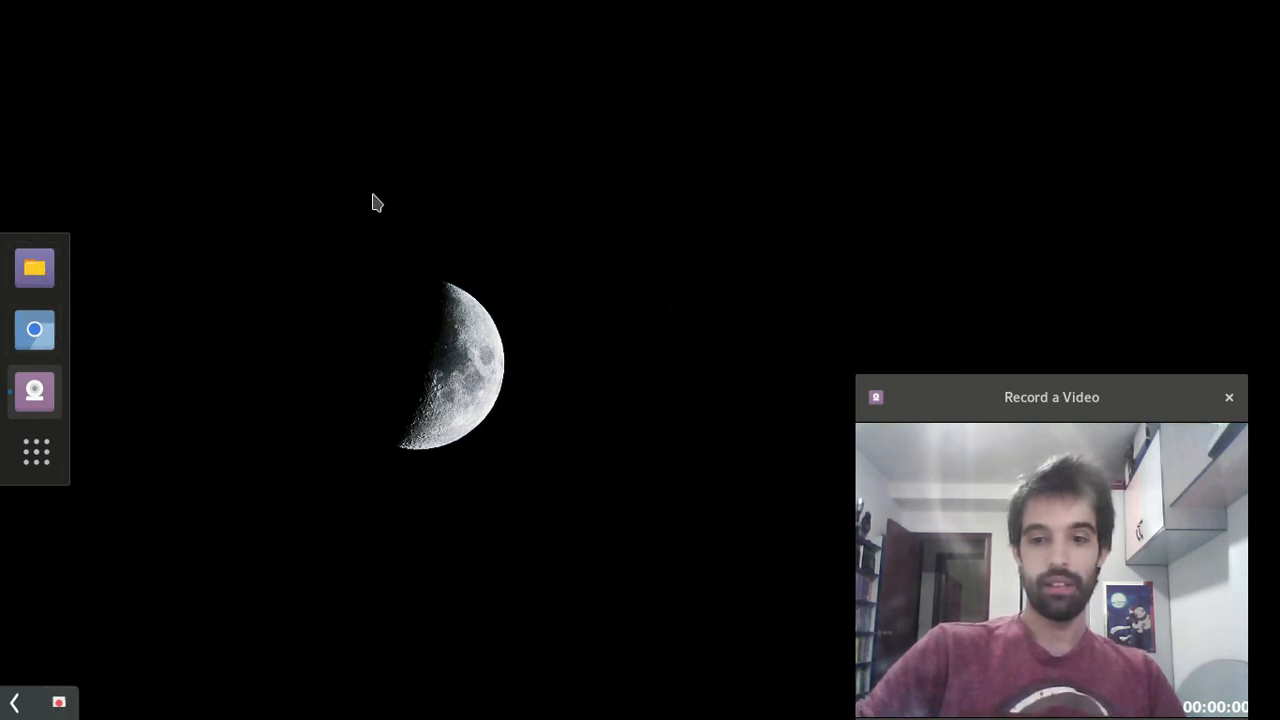
mouse_move(36, 268)
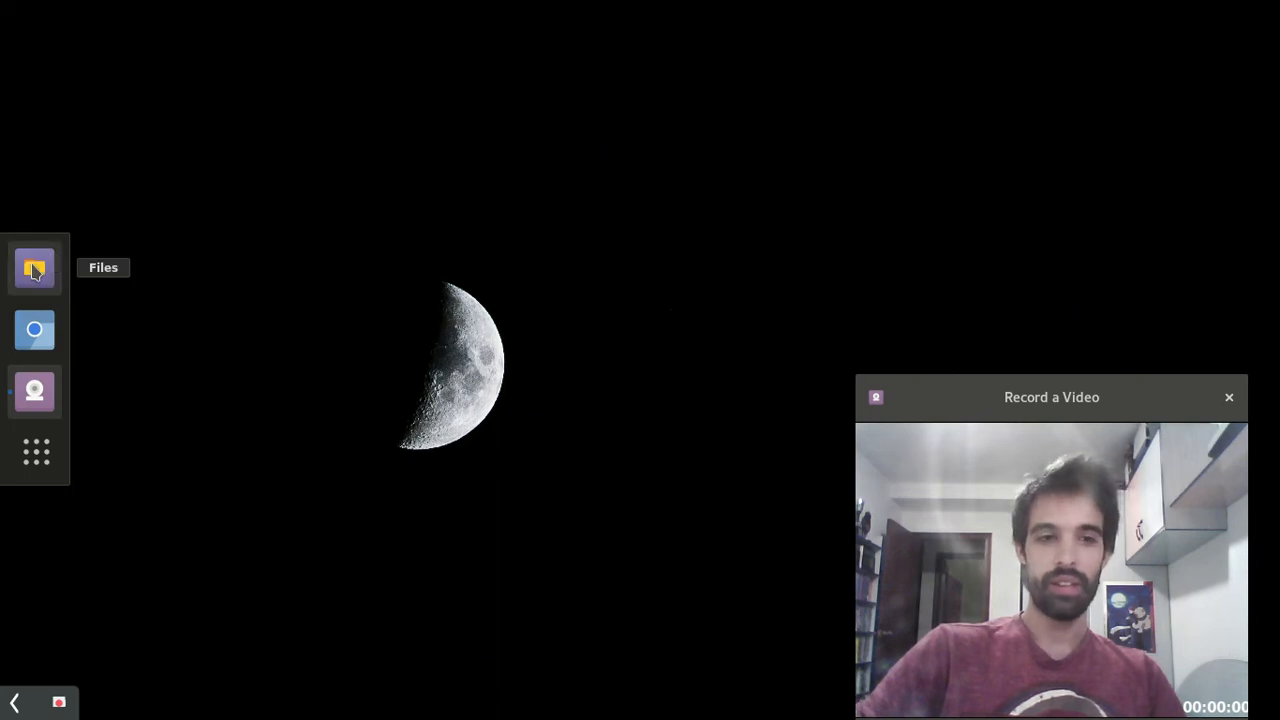
Launch Files from the dock, landing on the Home folder
left_click(36, 268)
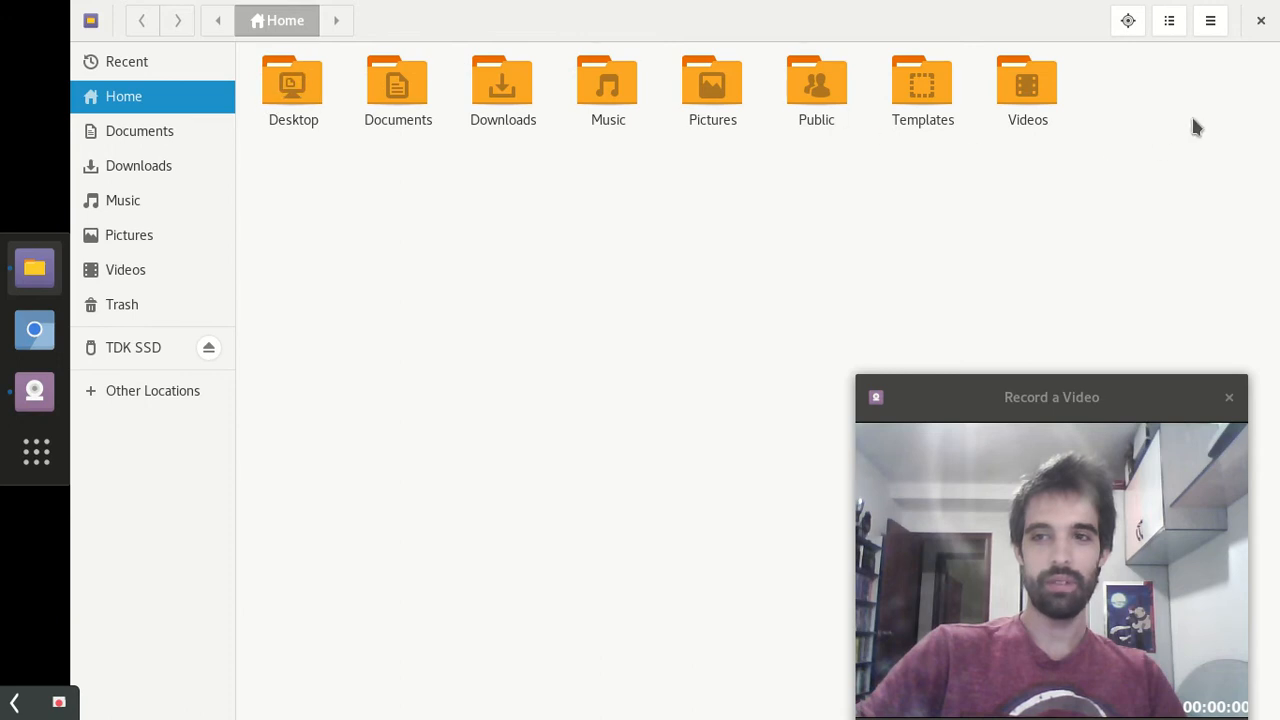
mouse_move(630, 216)
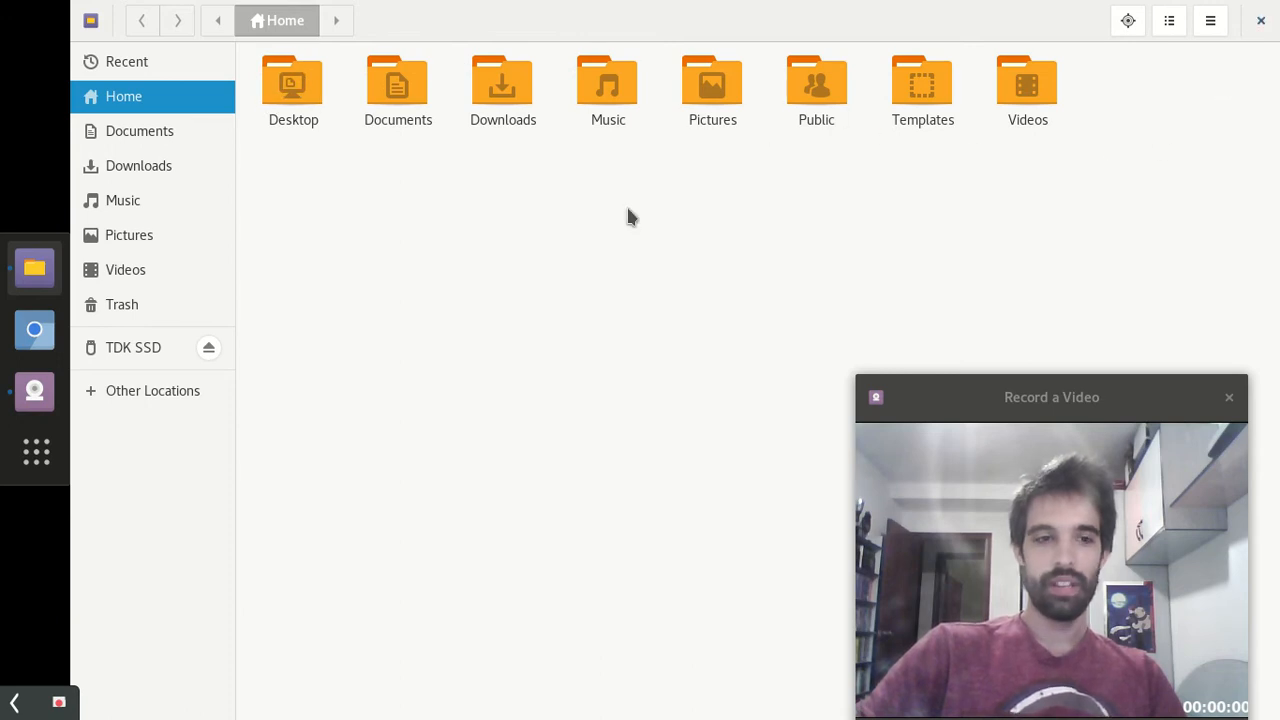
mouse_move(34, 330)
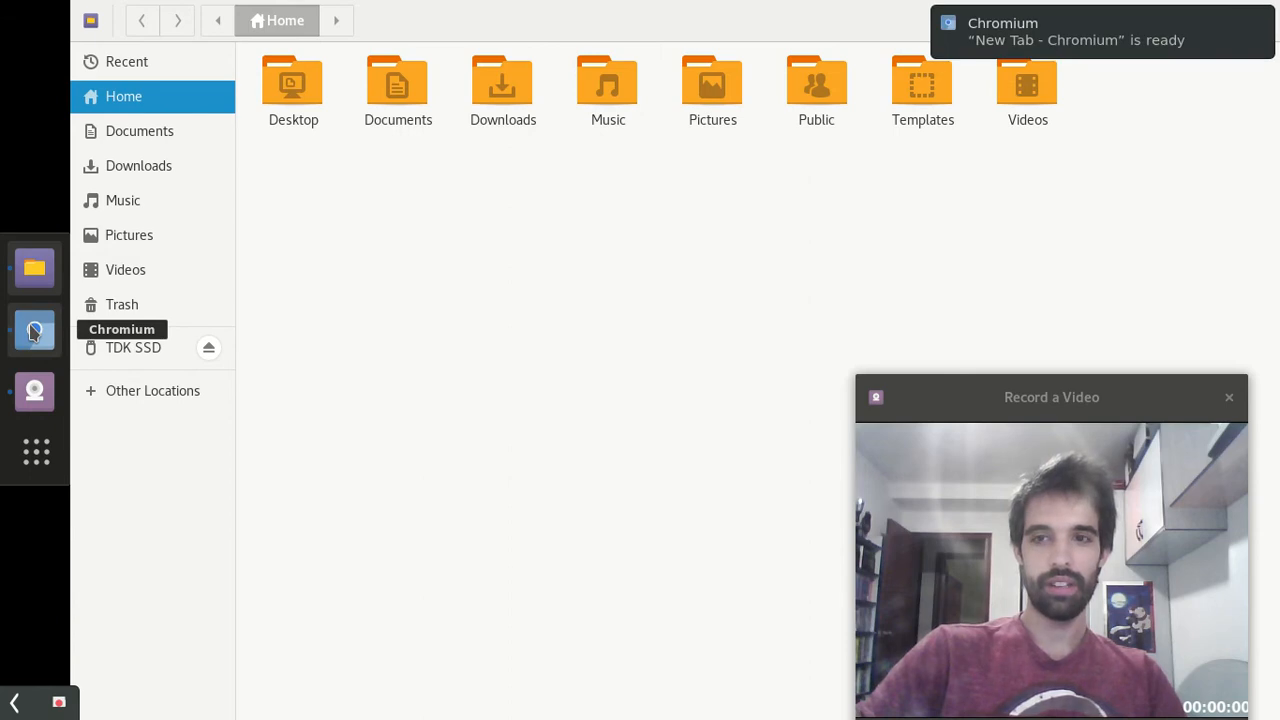
mouse_move(650, 216)
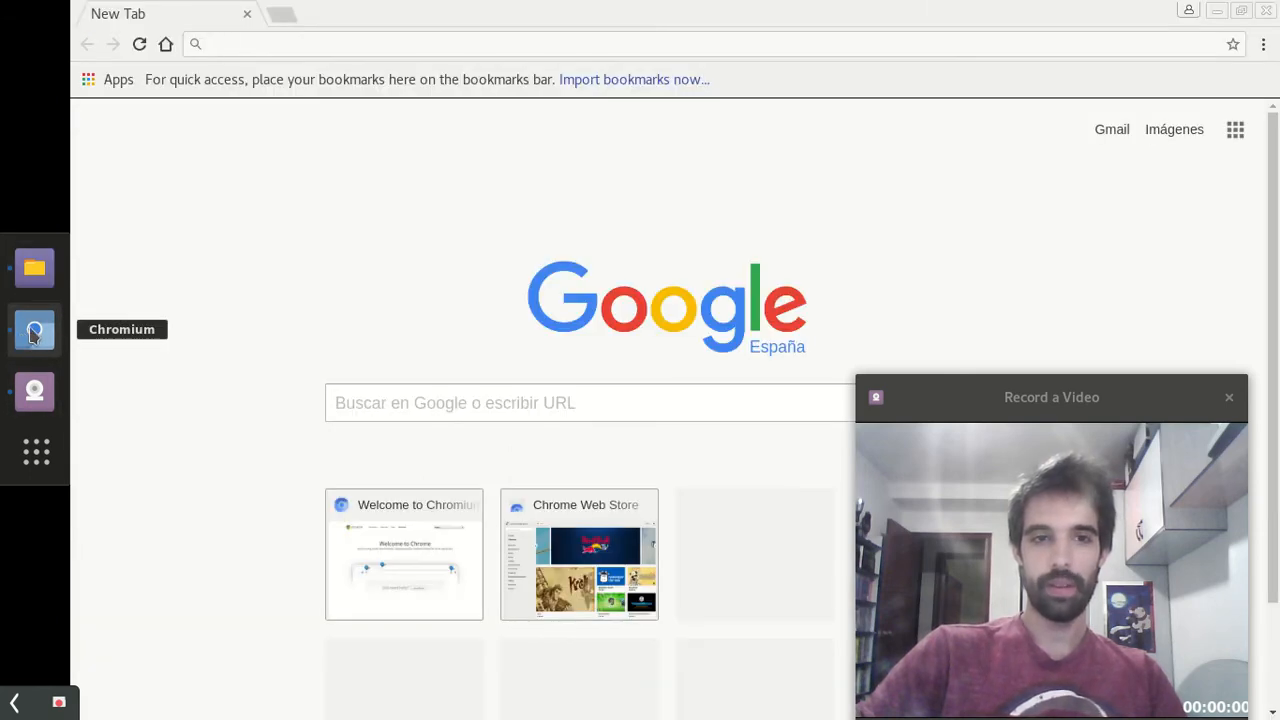
mouse_move(34, 268)
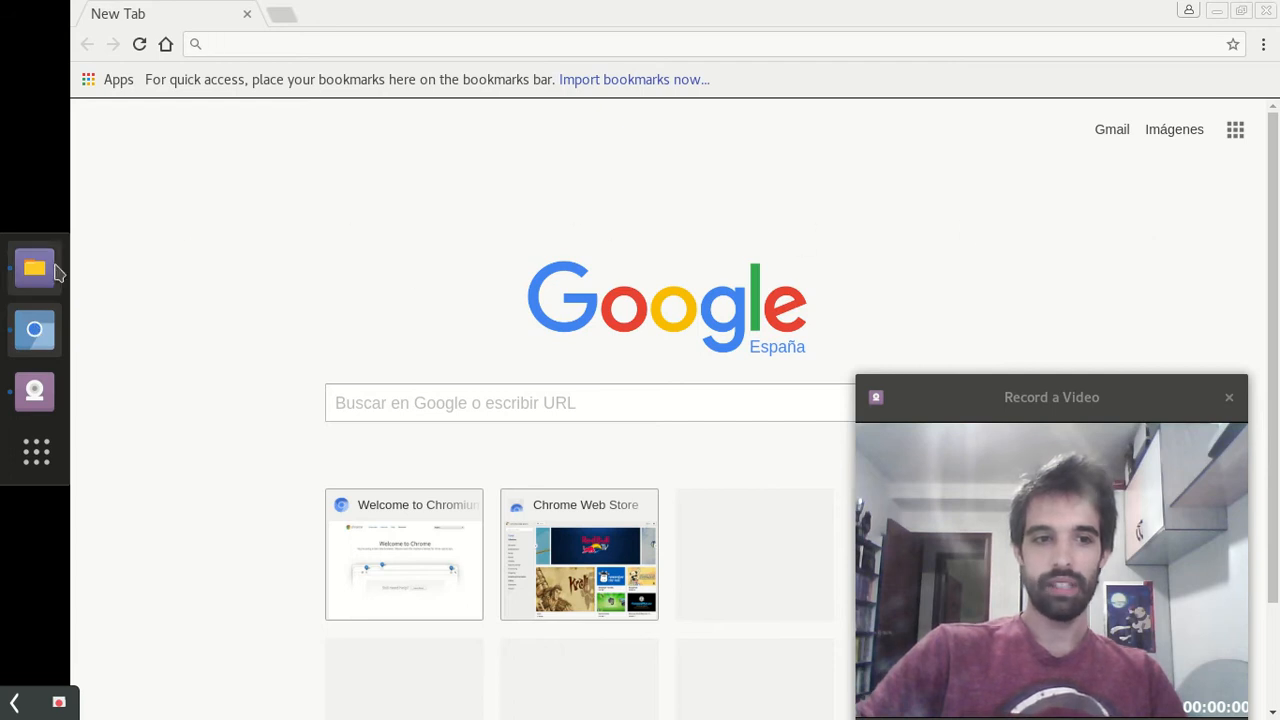
mouse_move(36, 268)
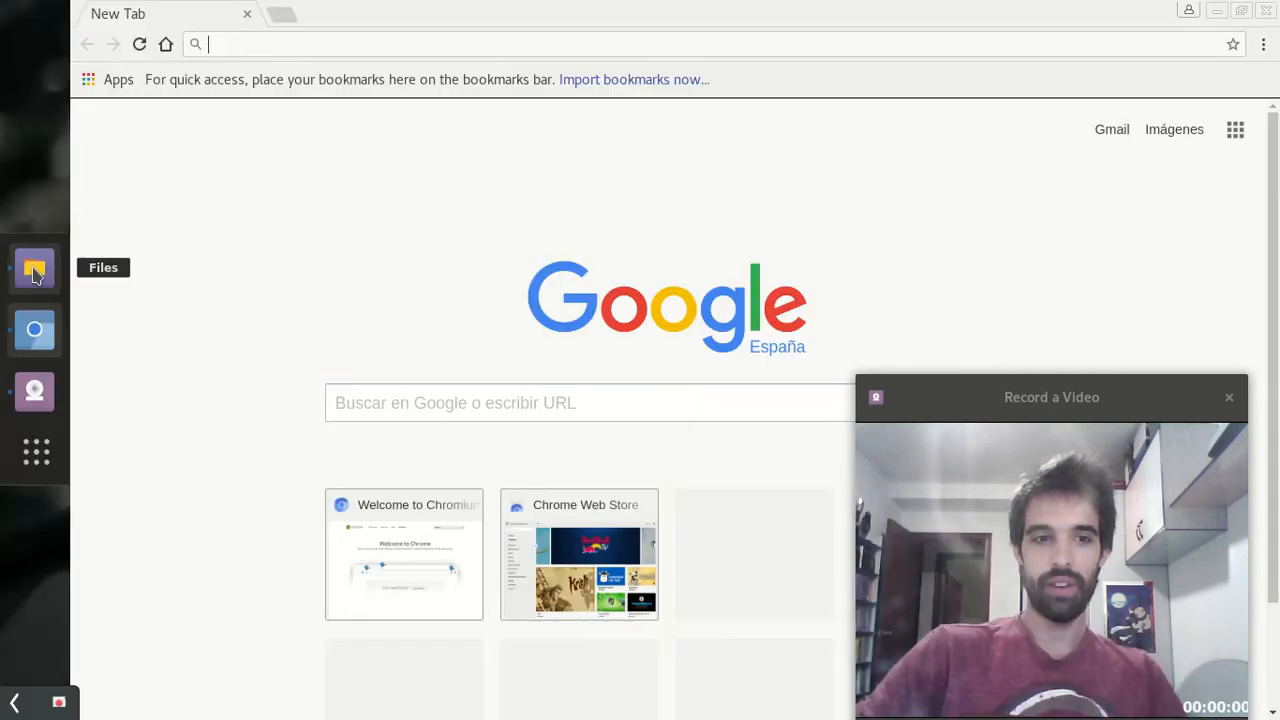
mouse_move(36, 452)
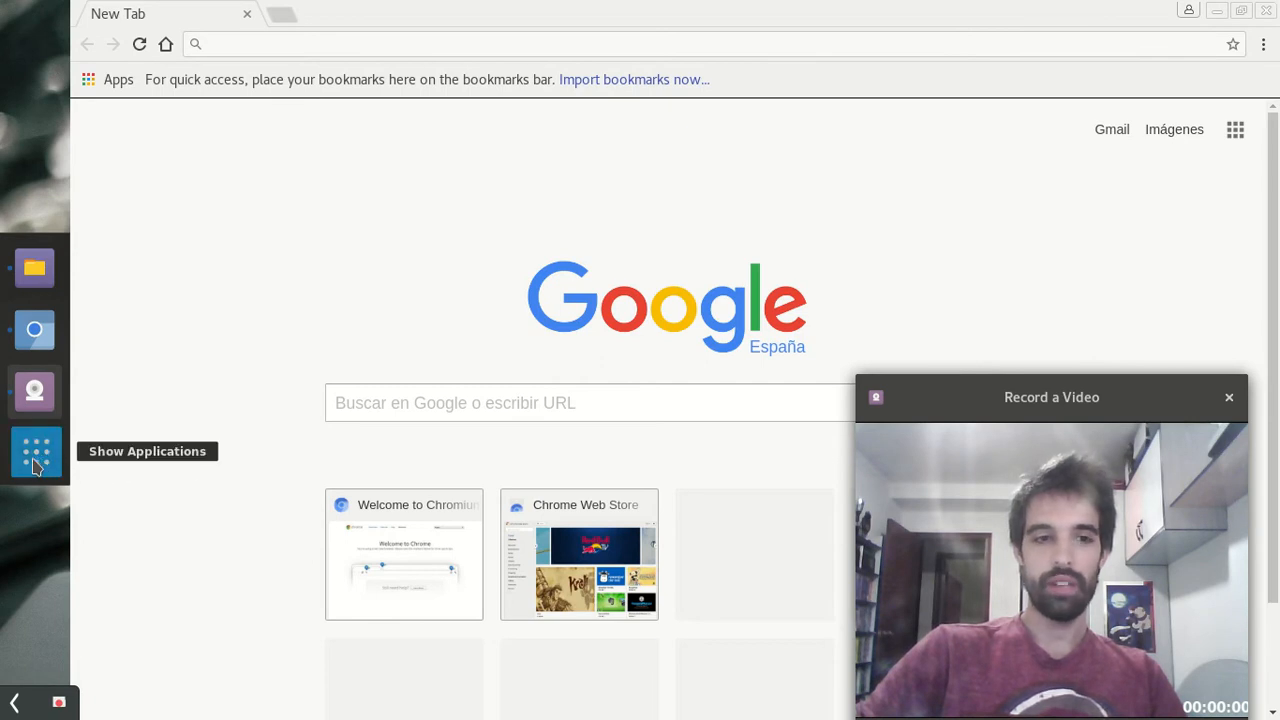
Launch Videos from the app grid, then bring the Files home folder back in front
left_click(36, 452)
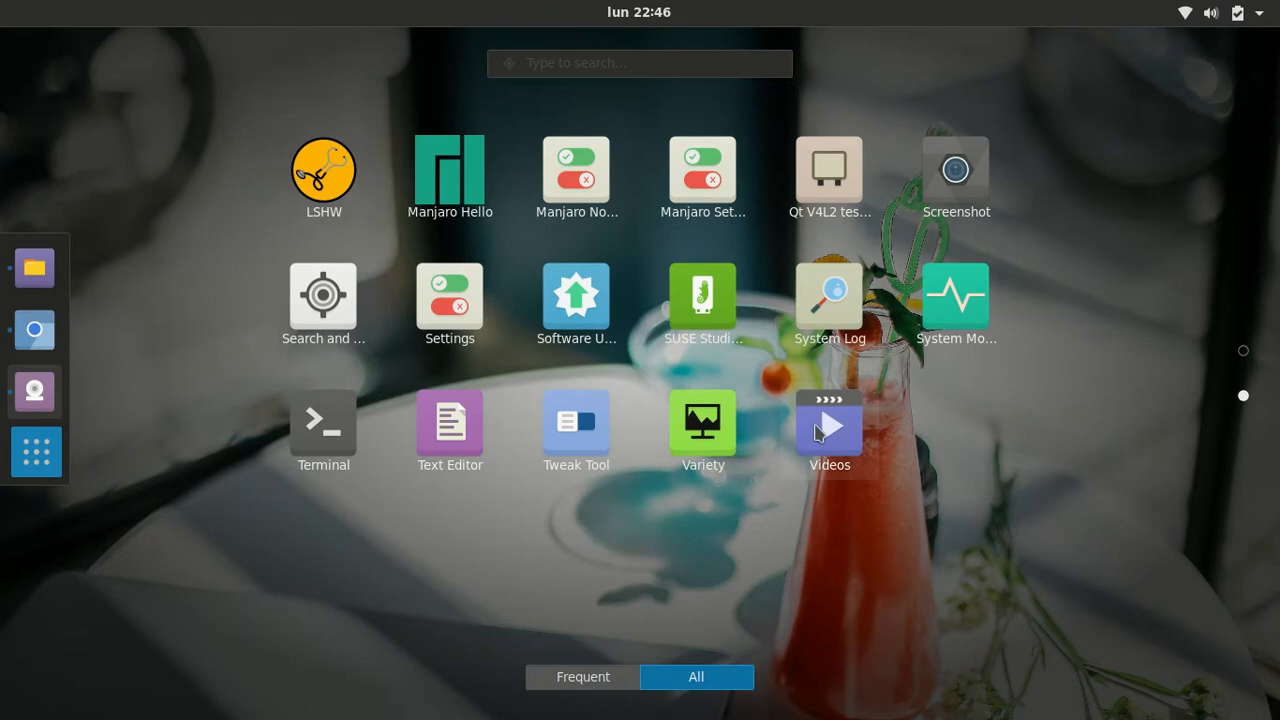
left_click(828, 420)
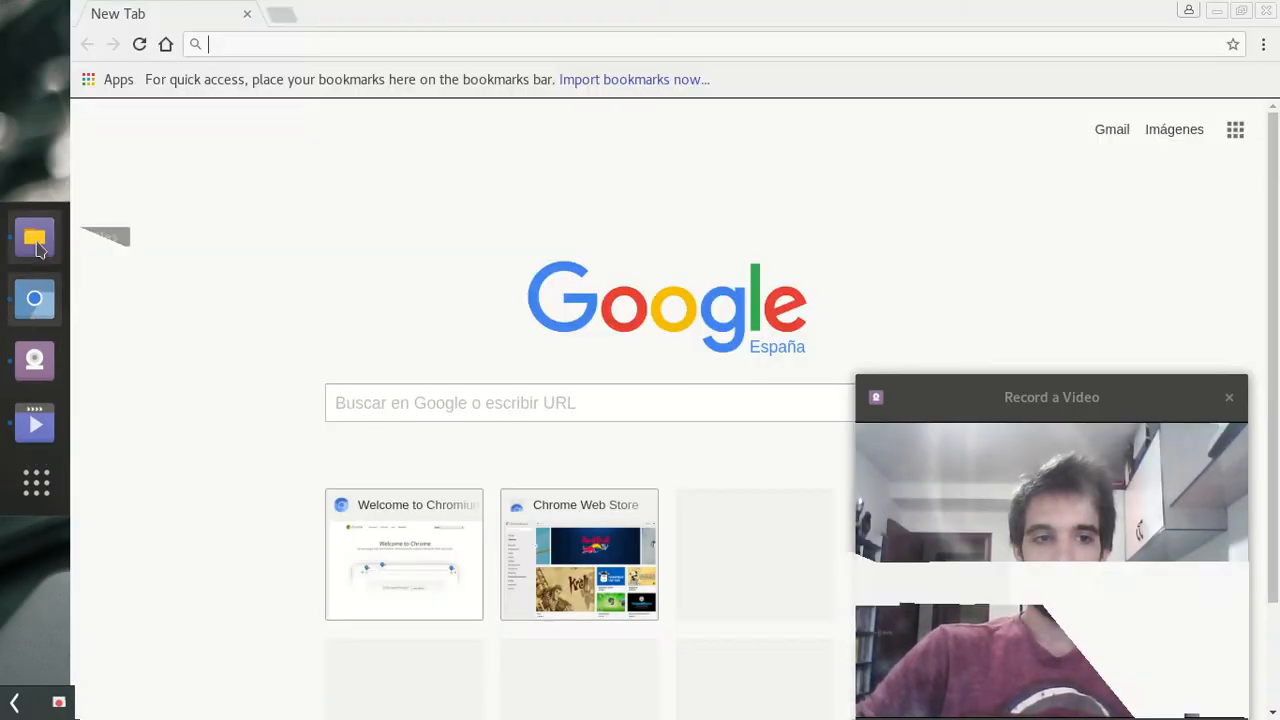
left_click(36, 236)
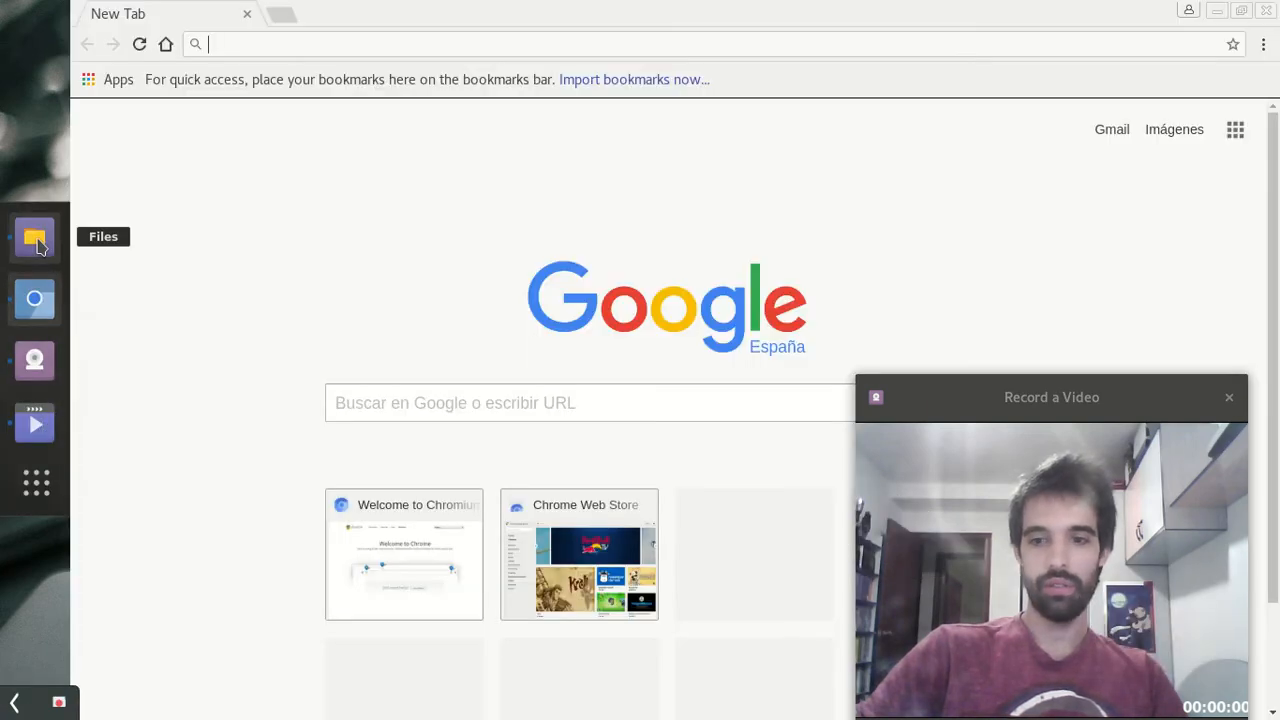
left_click(34, 424)
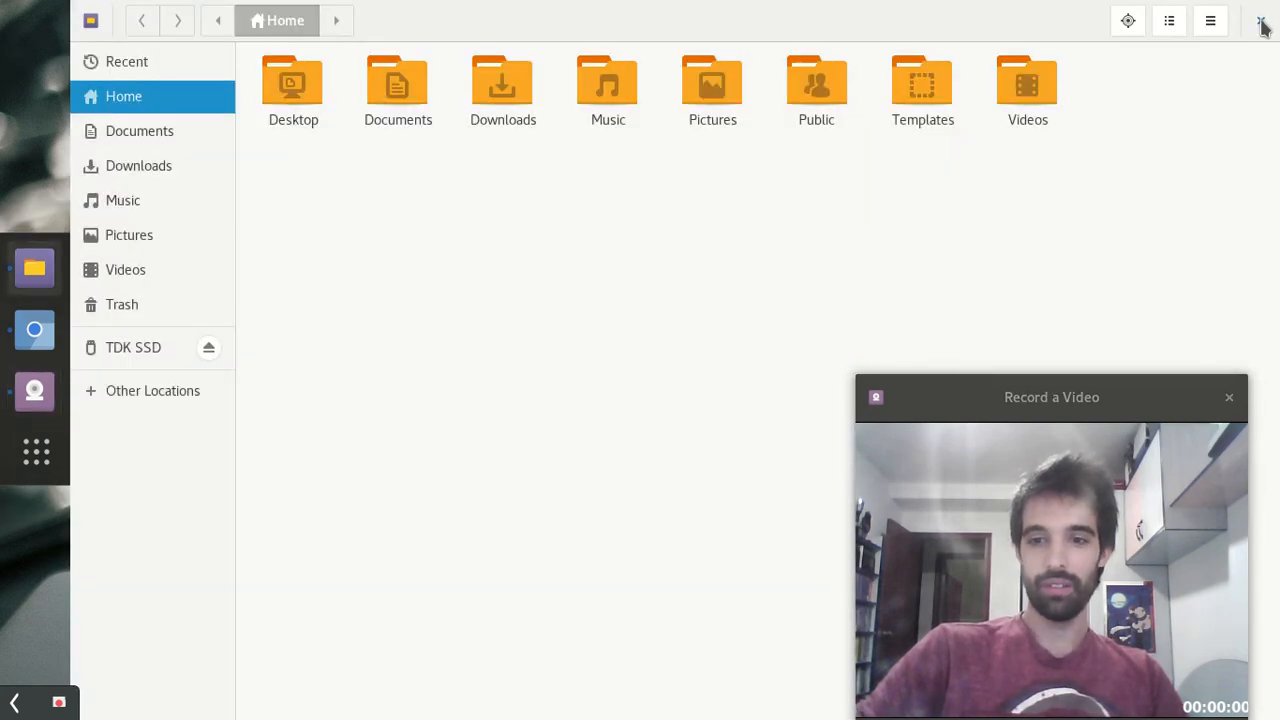
Close the Files window and leave the all-applications grid for the desktop
left_click(1260, 20)
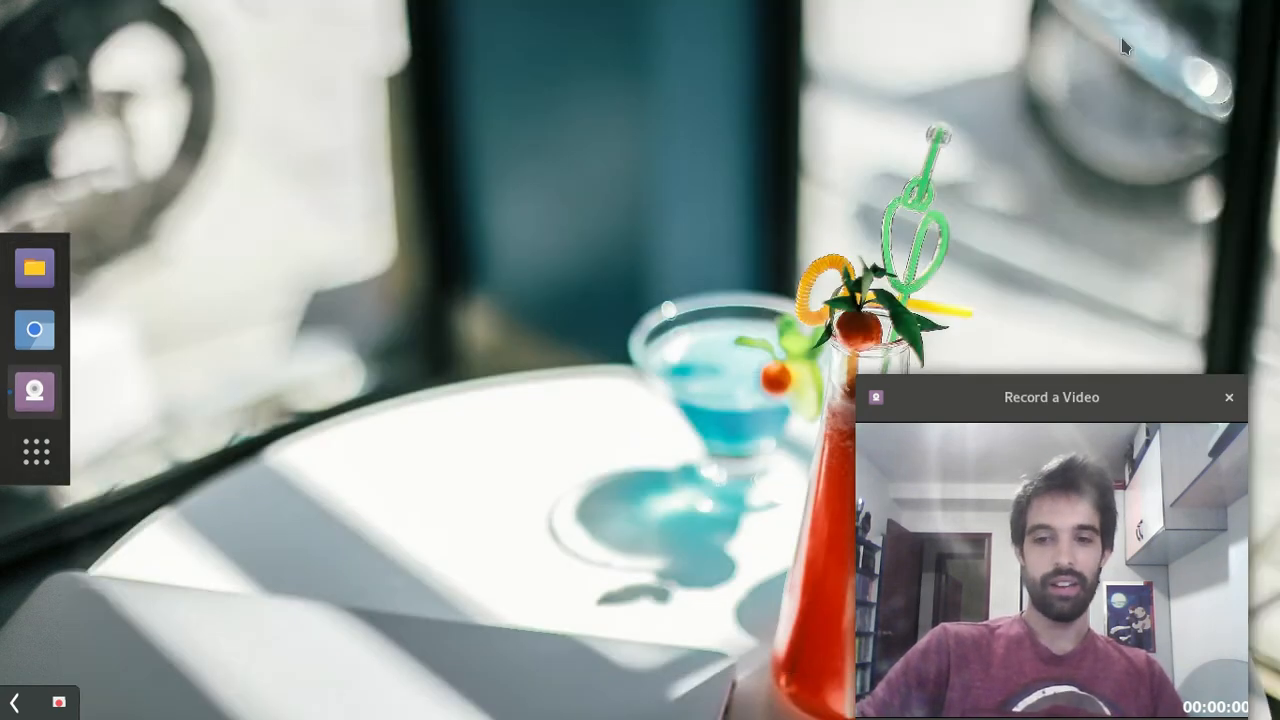
mouse_move(36, 452)
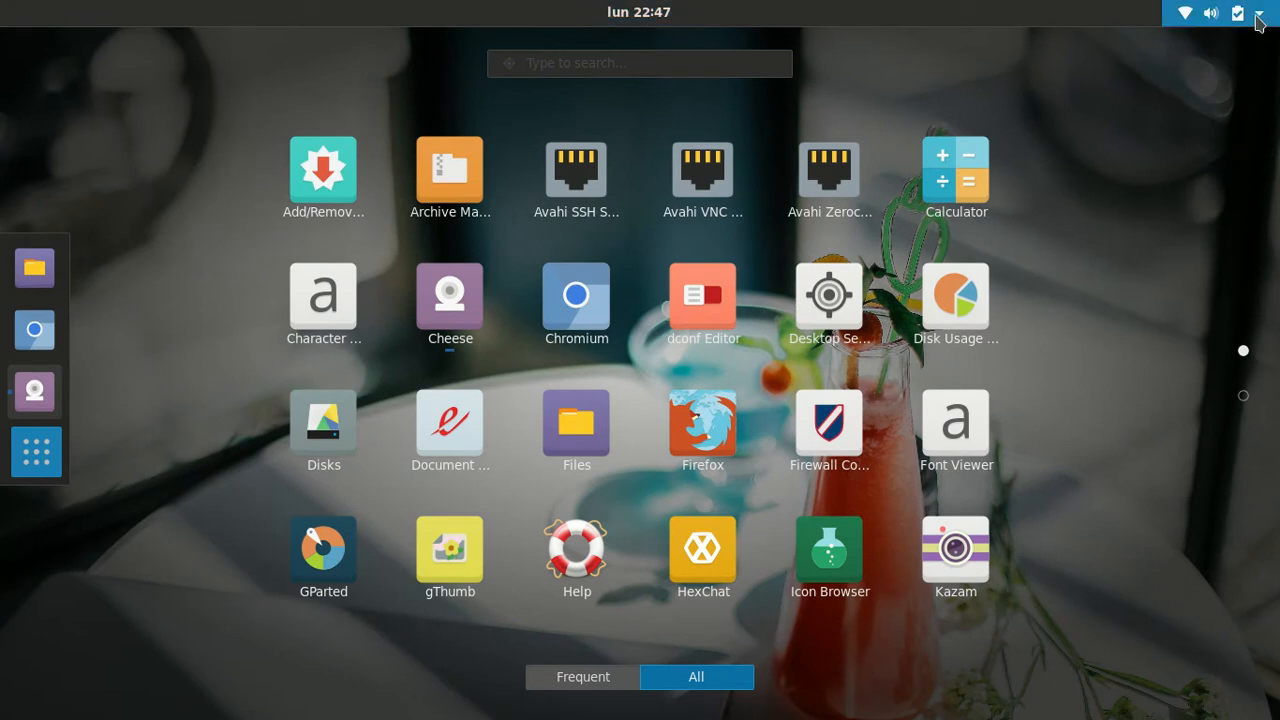
left_click(1260, 12)
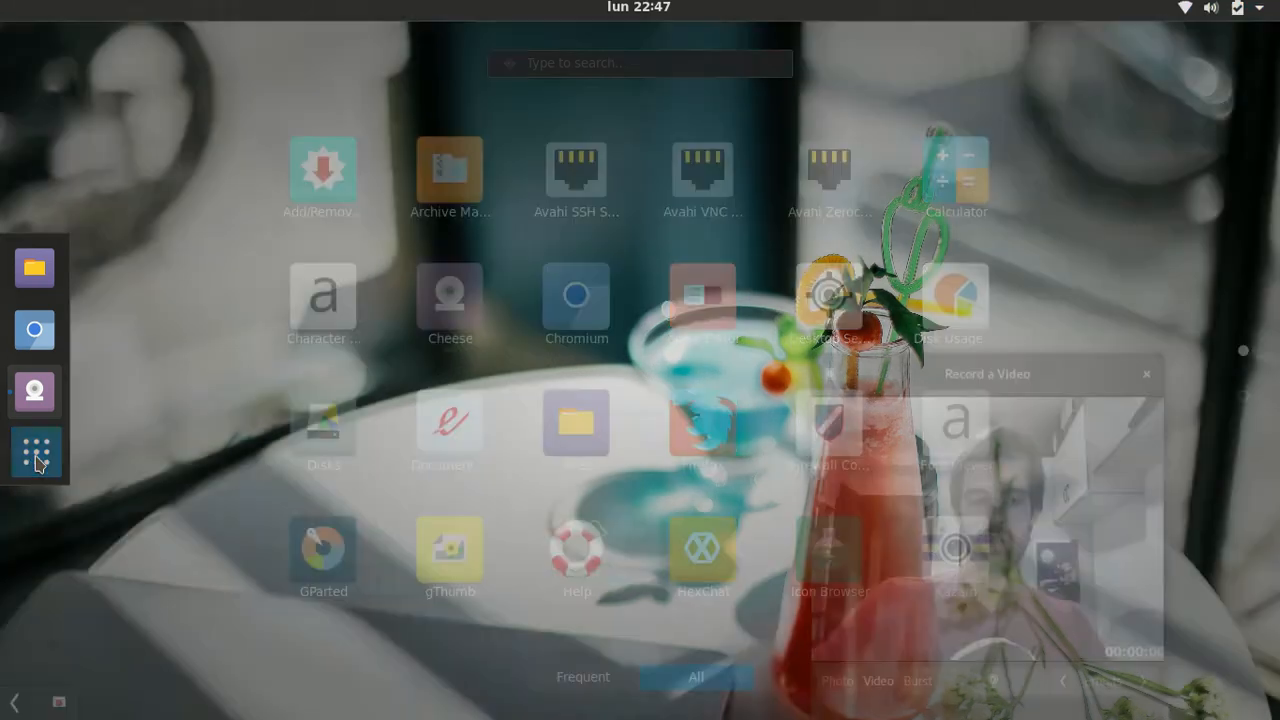
Reopen Files from the dock on the Home folder
left_click(36, 390)
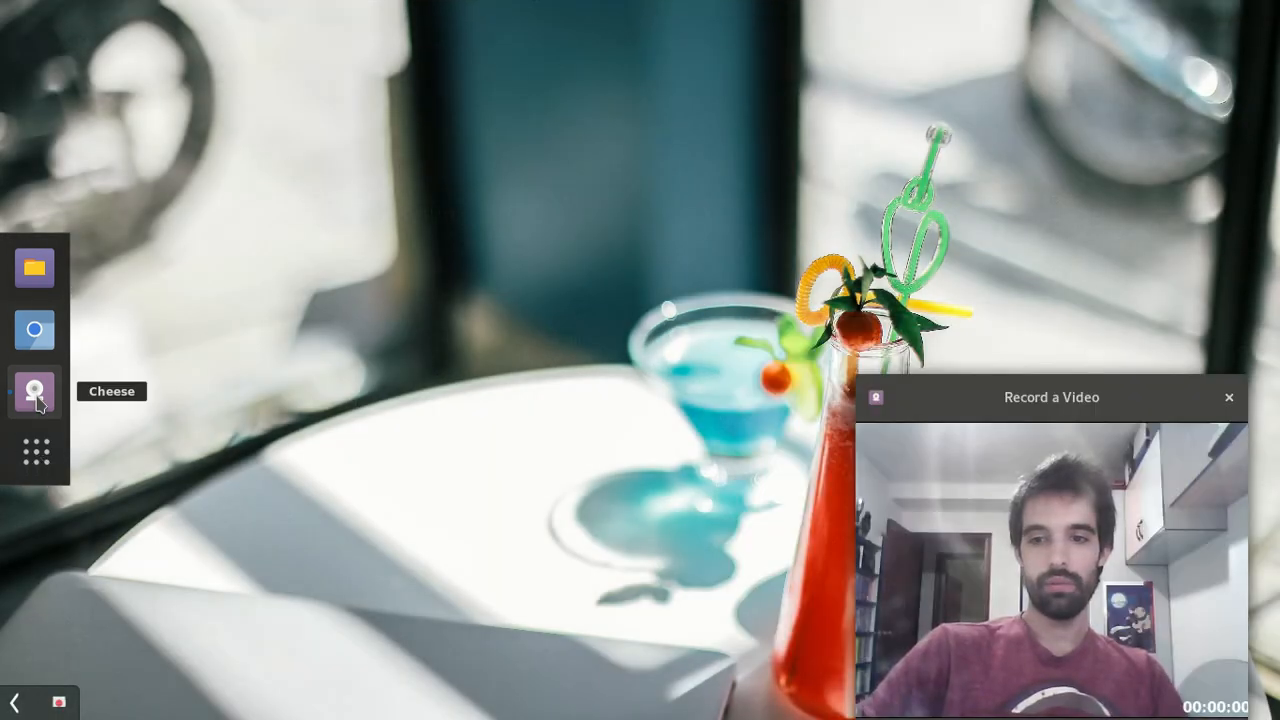
mouse_move(296, 328)
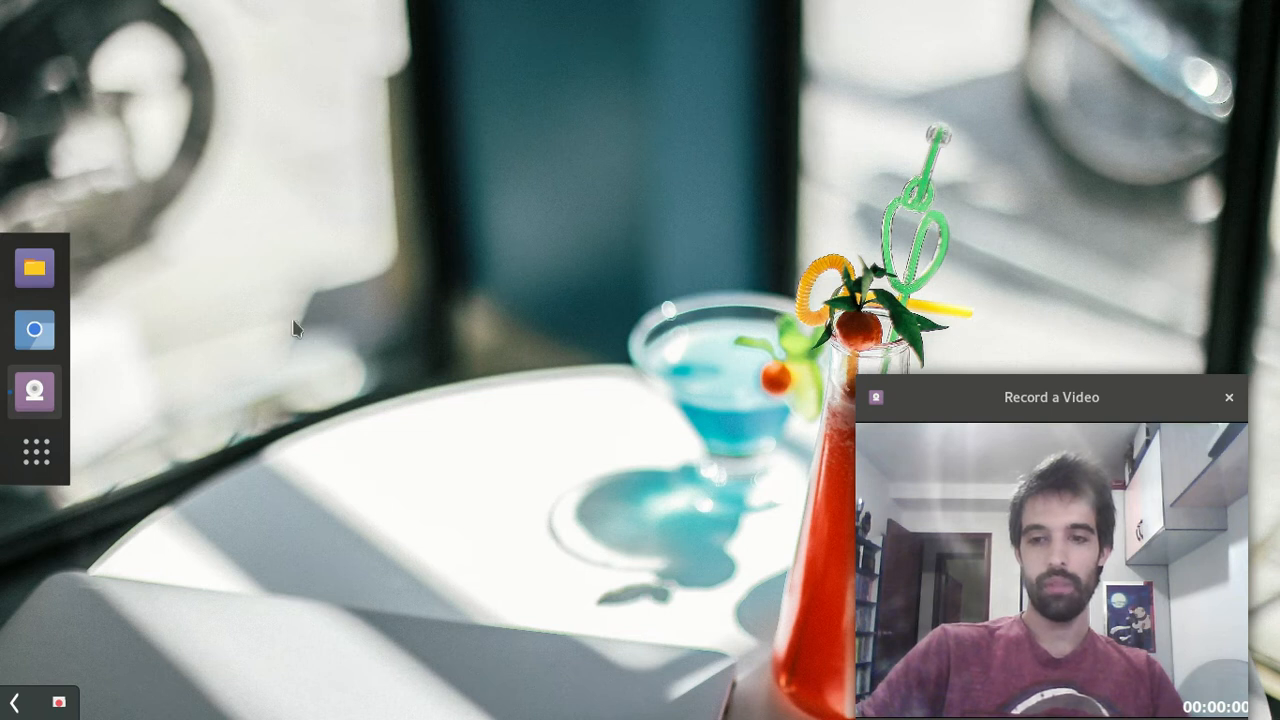
mouse_move(138, 458)
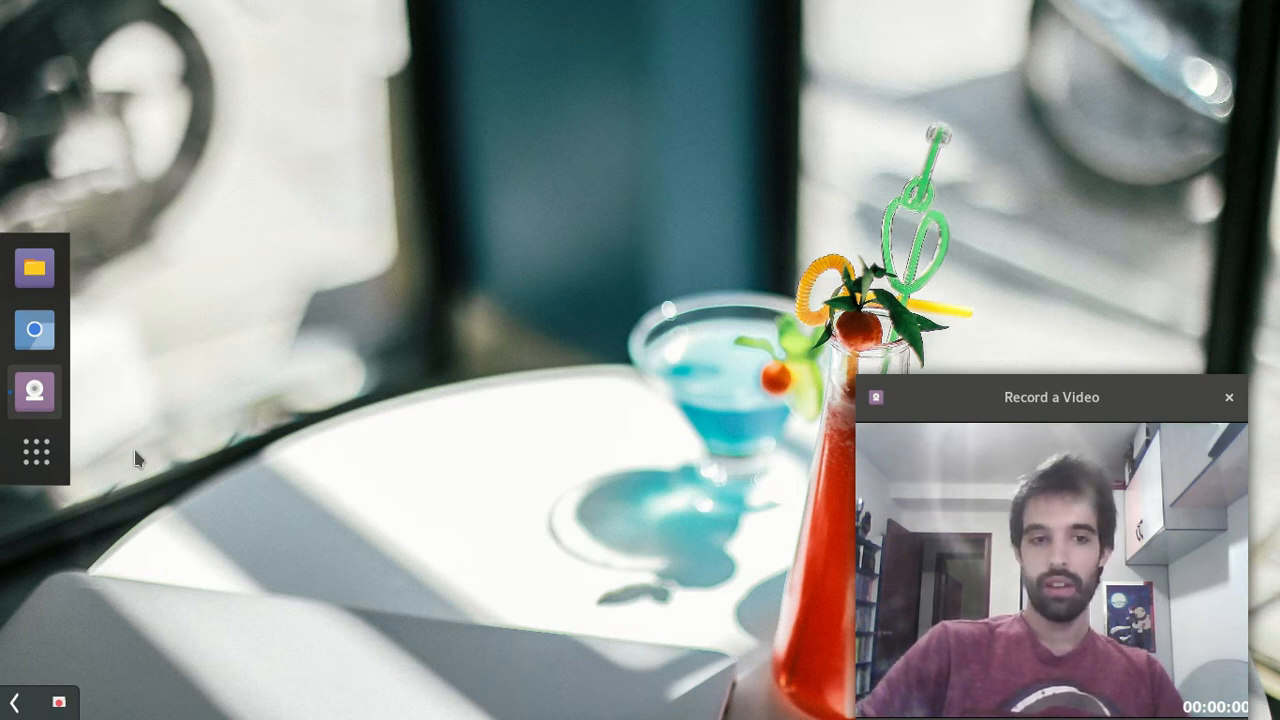
mouse_move(176, 268)
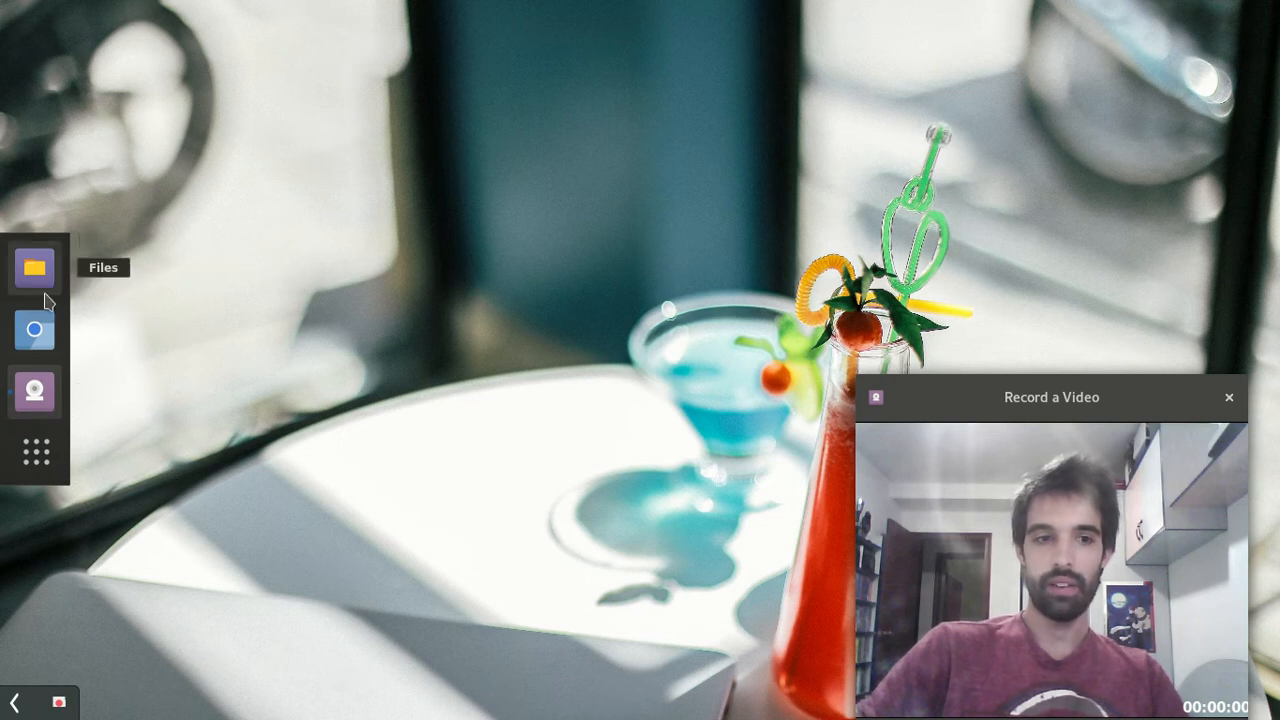
mouse_move(36, 384)
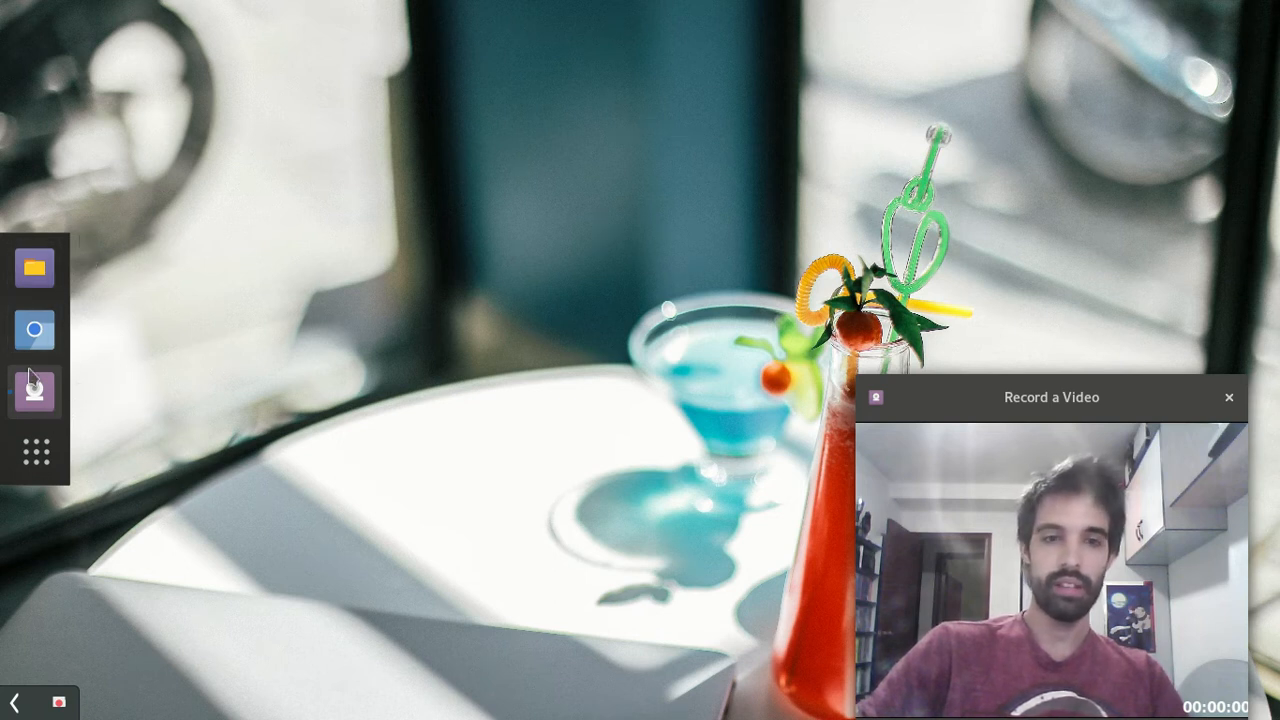
mouse_move(228, 470)
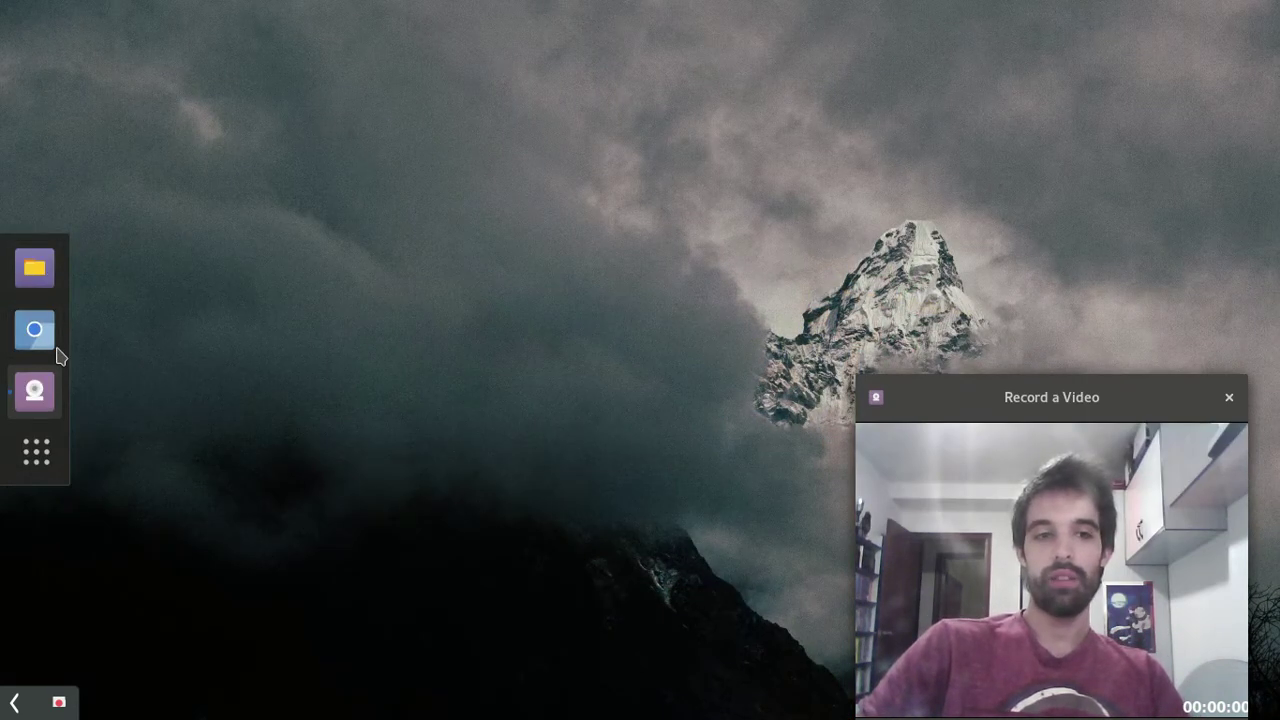
mouse_move(36, 330)
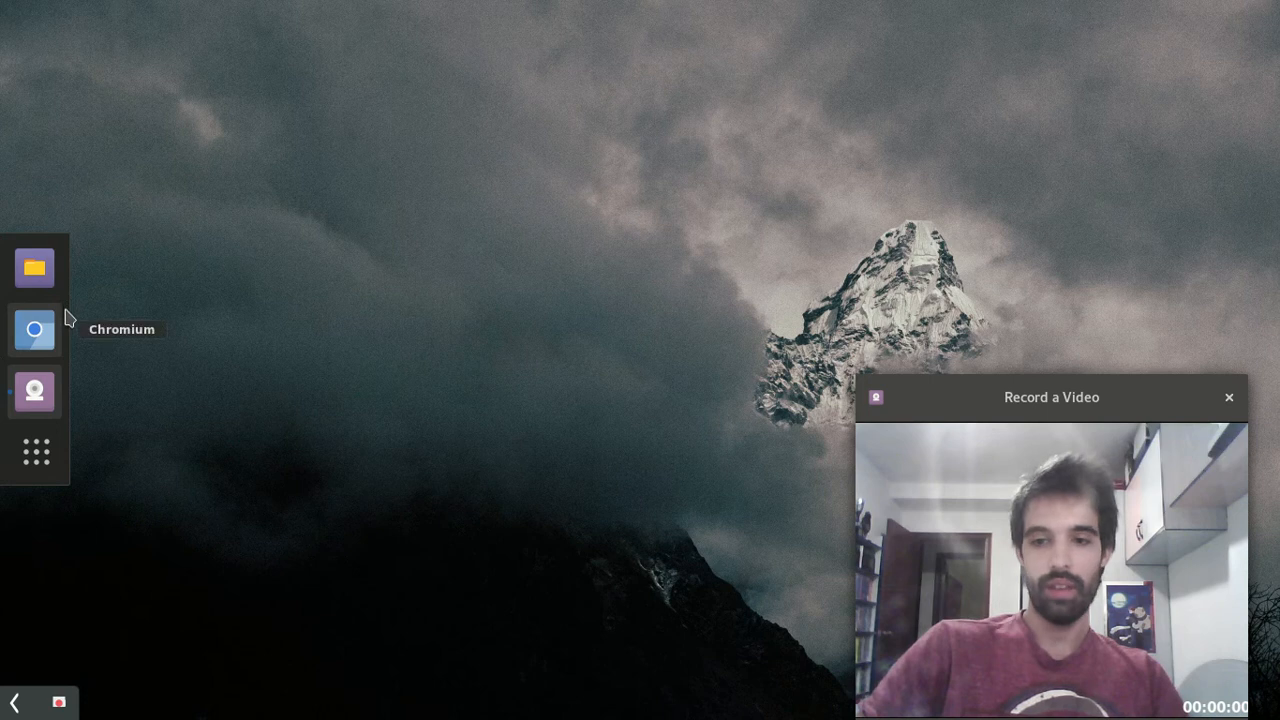
mouse_move(36, 268)
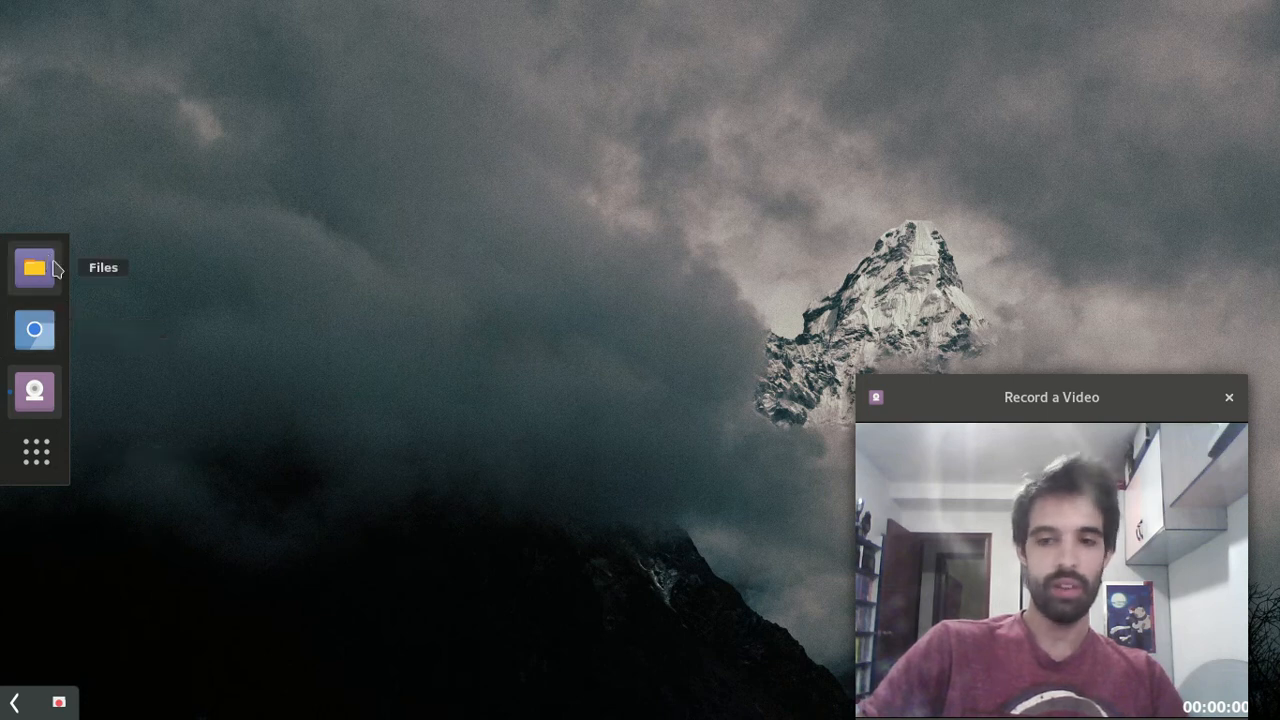
mouse_move(30, 290)
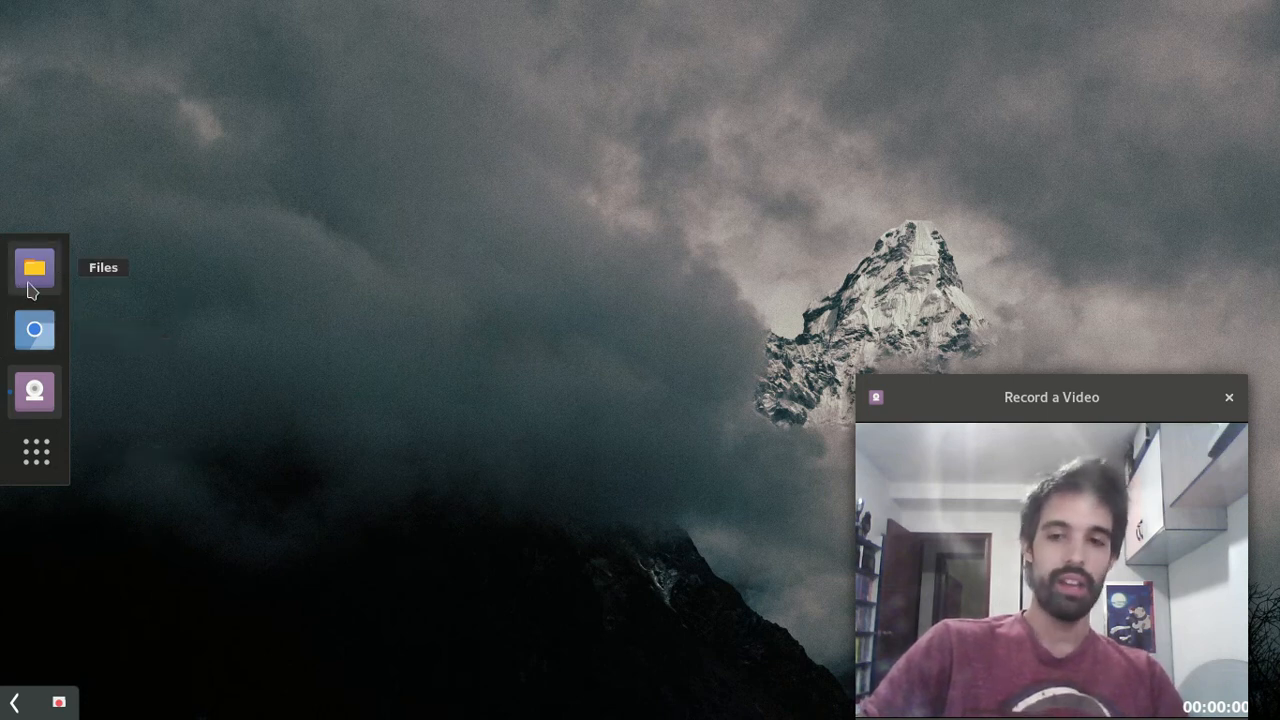
mouse_move(60, 292)
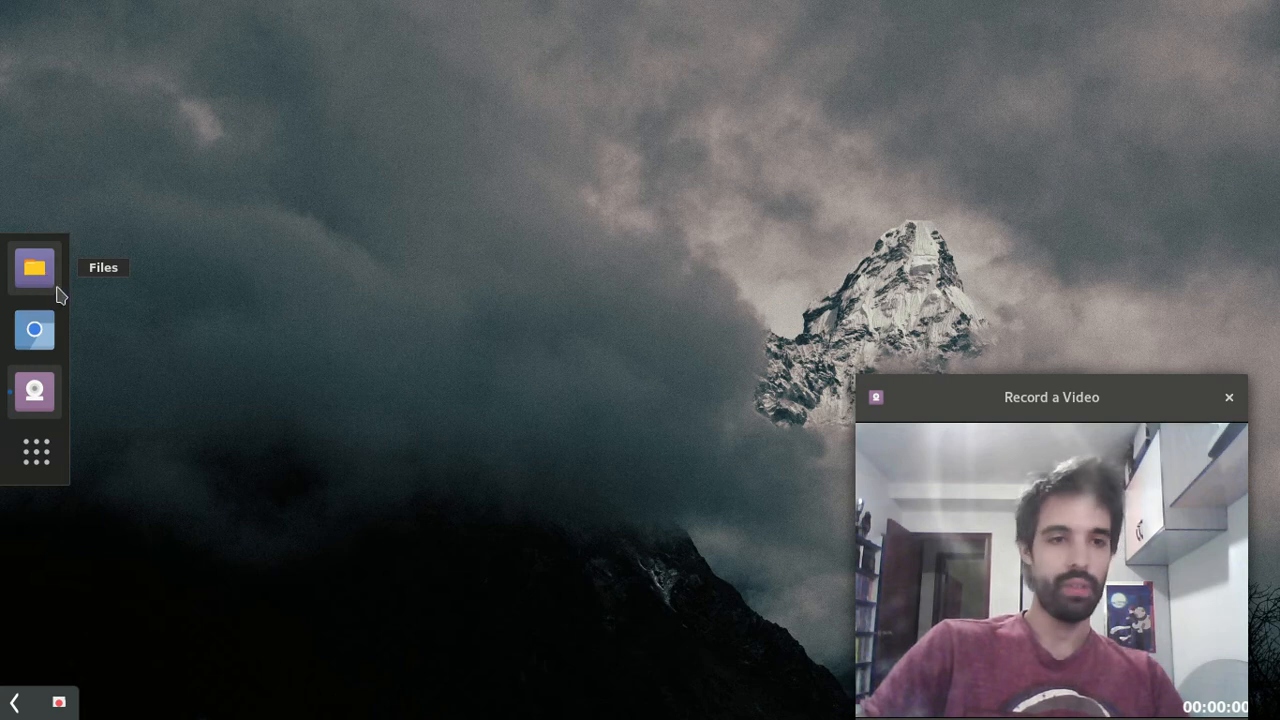
left_click(34, 268)
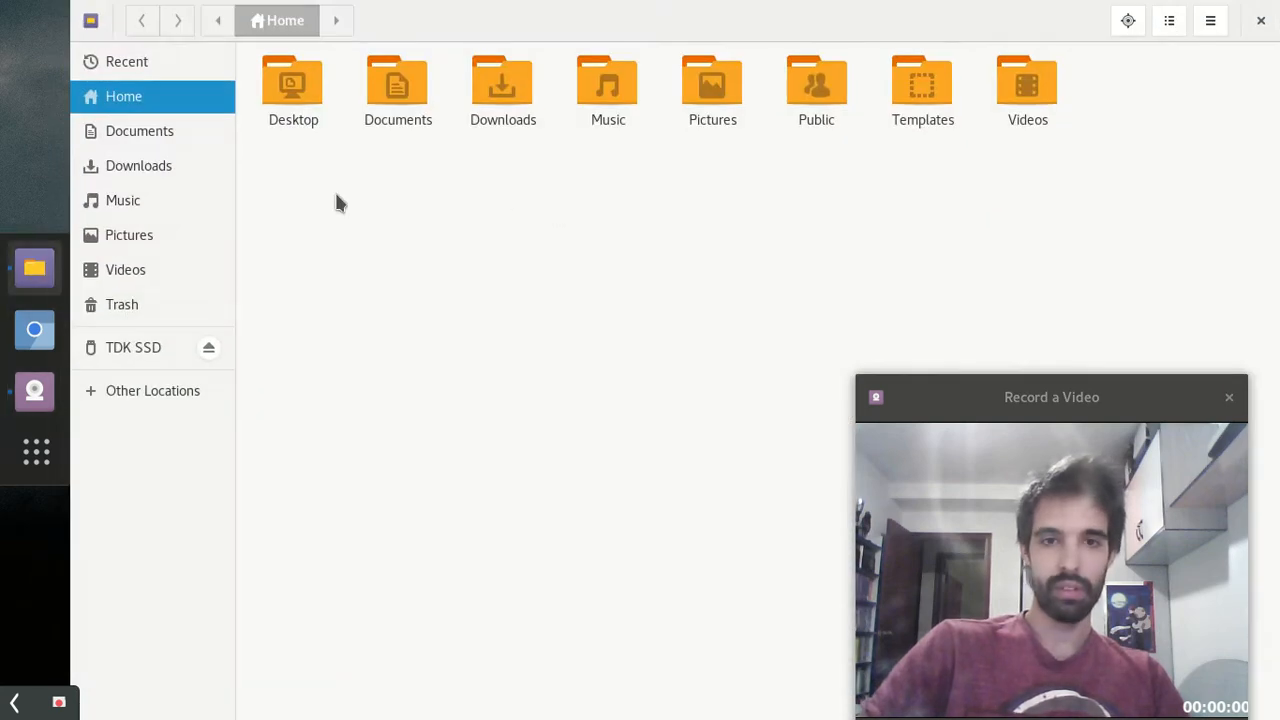
mouse_move(850, 84)
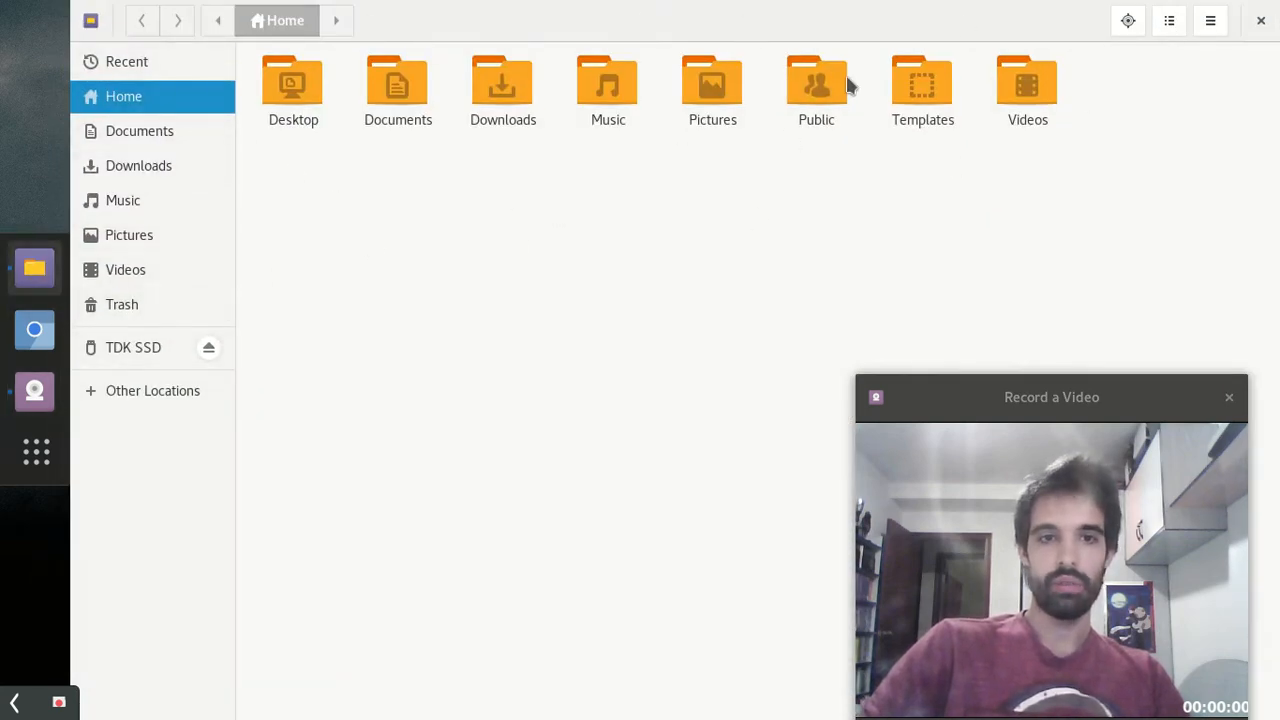
mouse_move(376, 404)
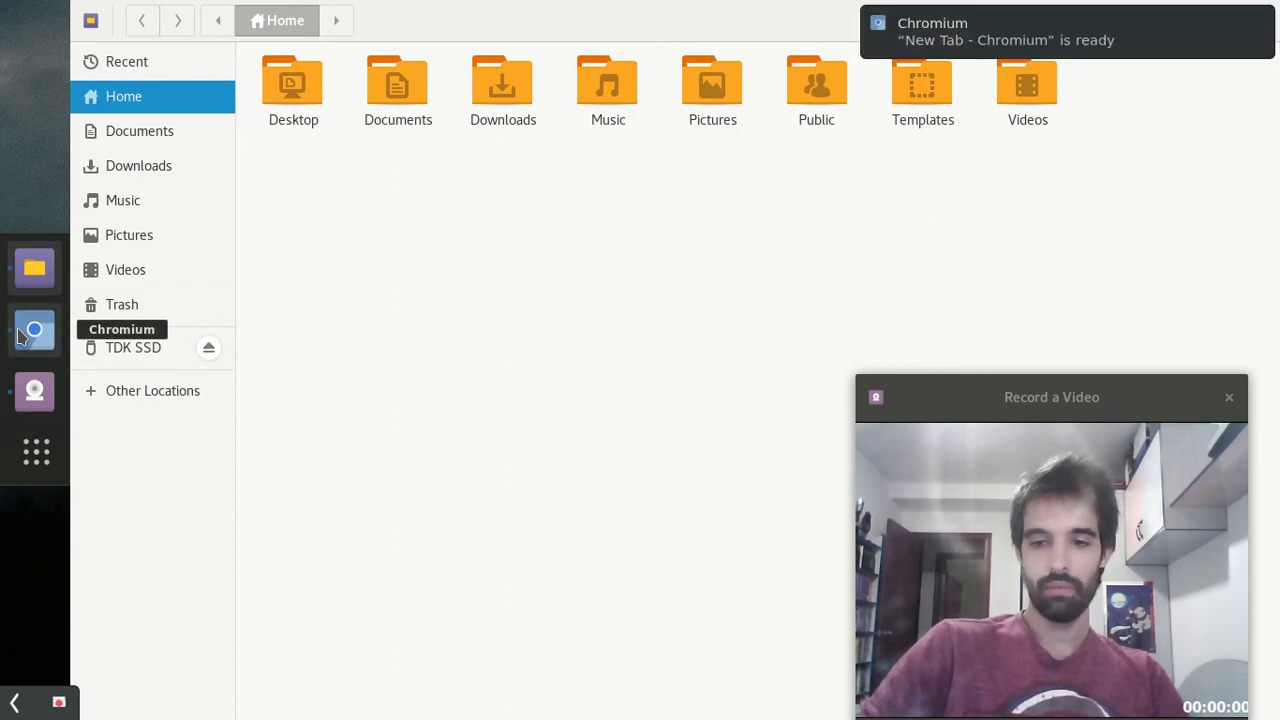
mouse_move(1044, 252)
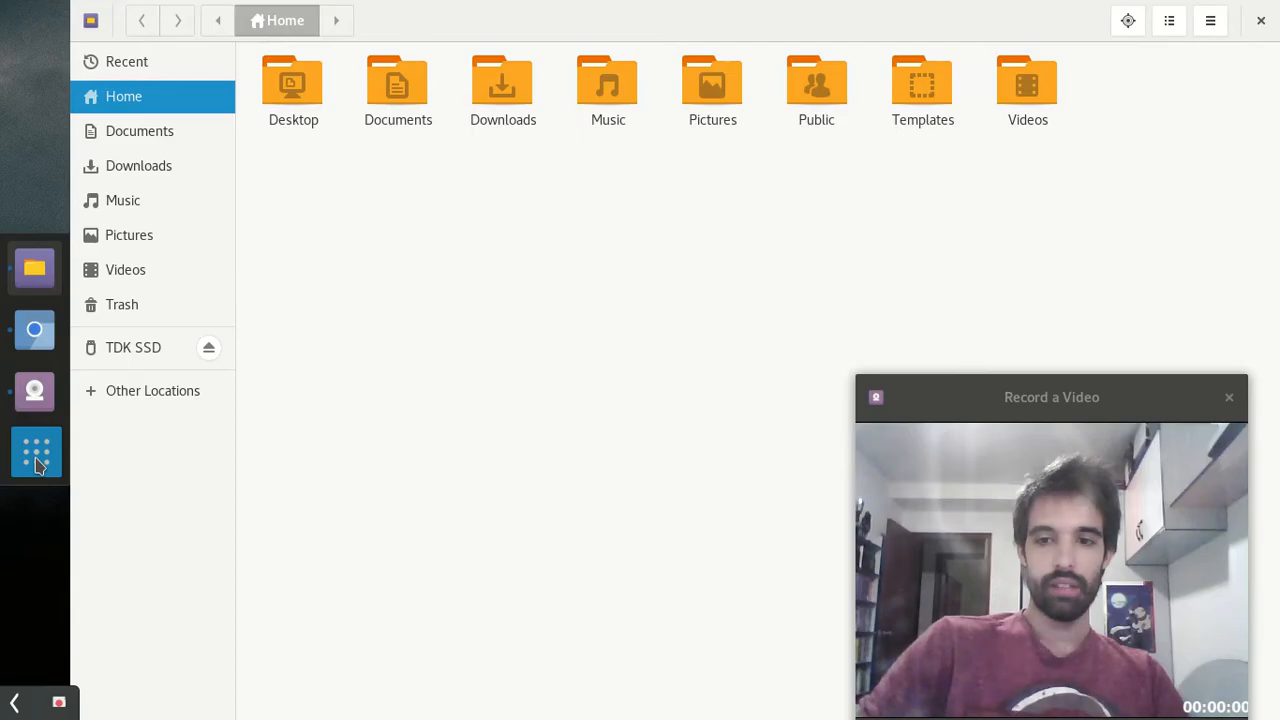
mouse_move(720, 344)
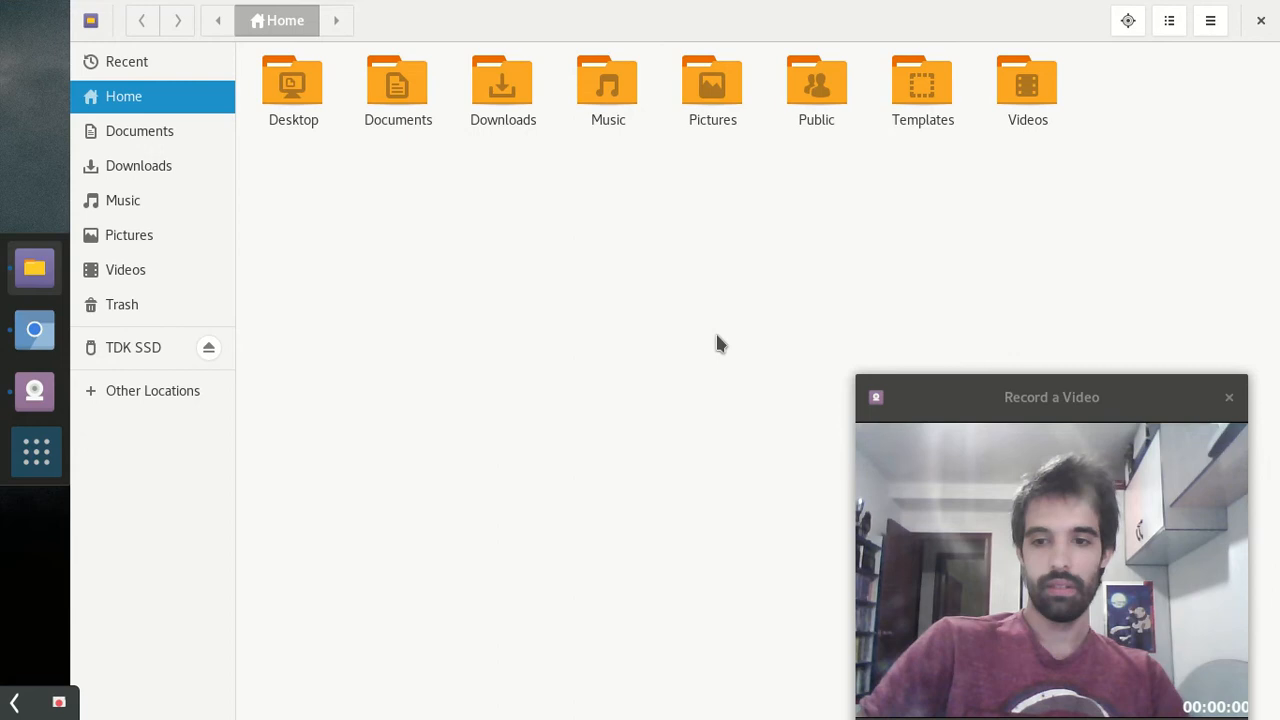
left_click(36, 330)
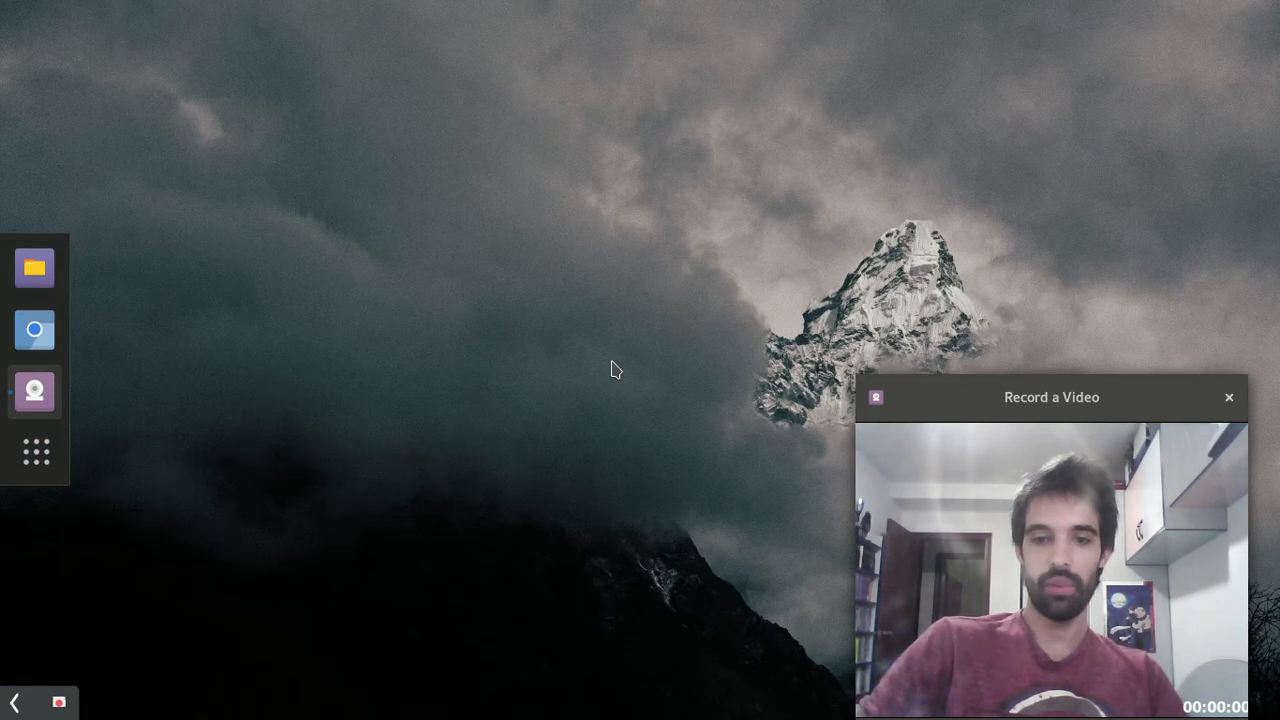
mouse_move(736, 94)
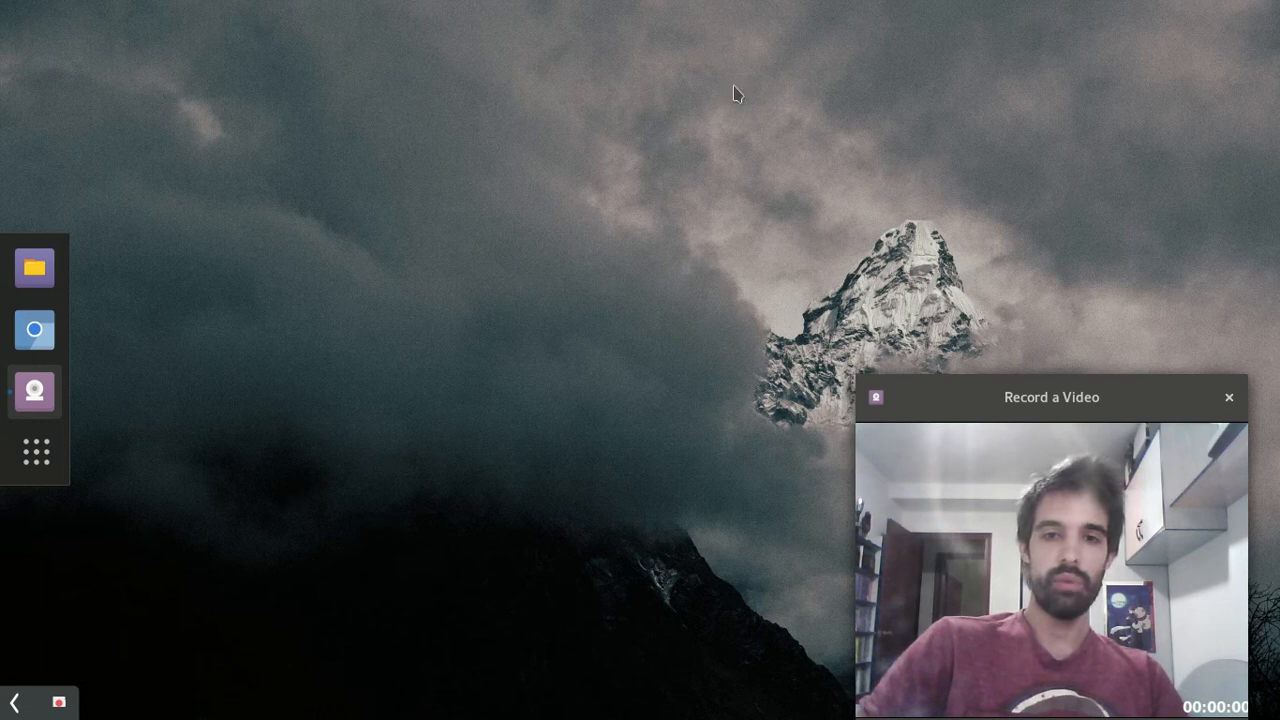
mouse_move(570, 260)
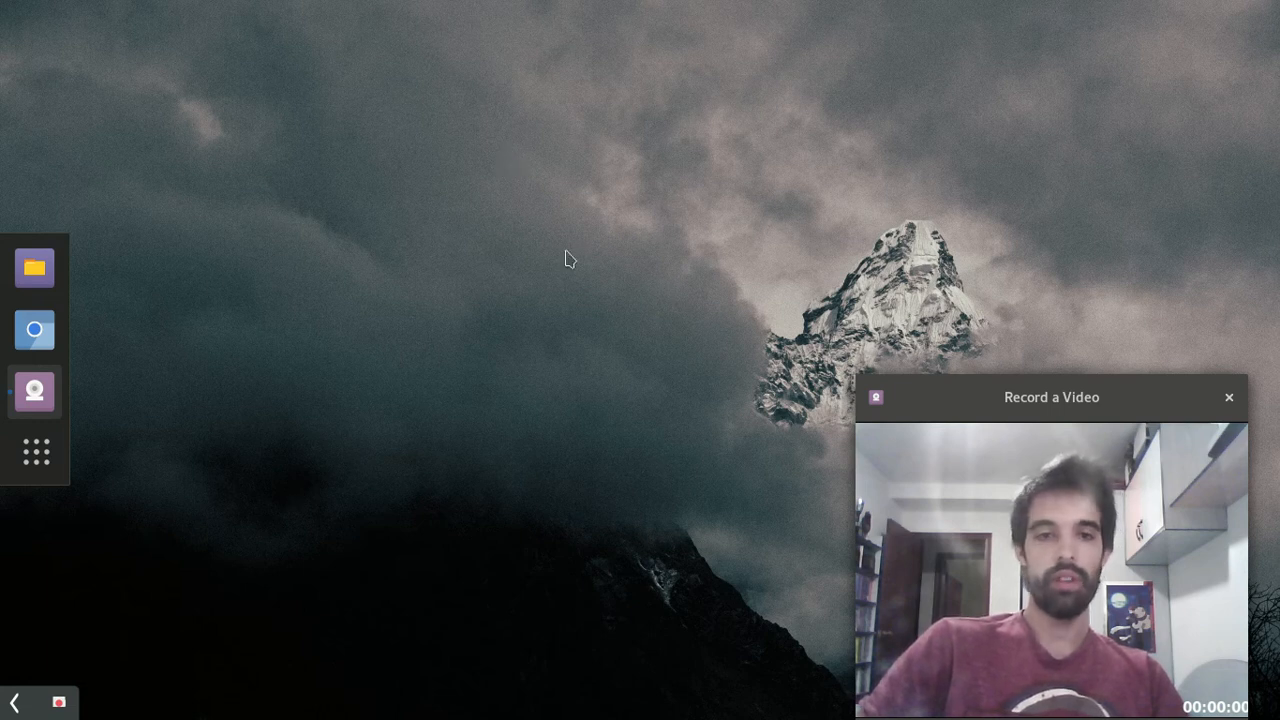
mouse_move(492, 308)
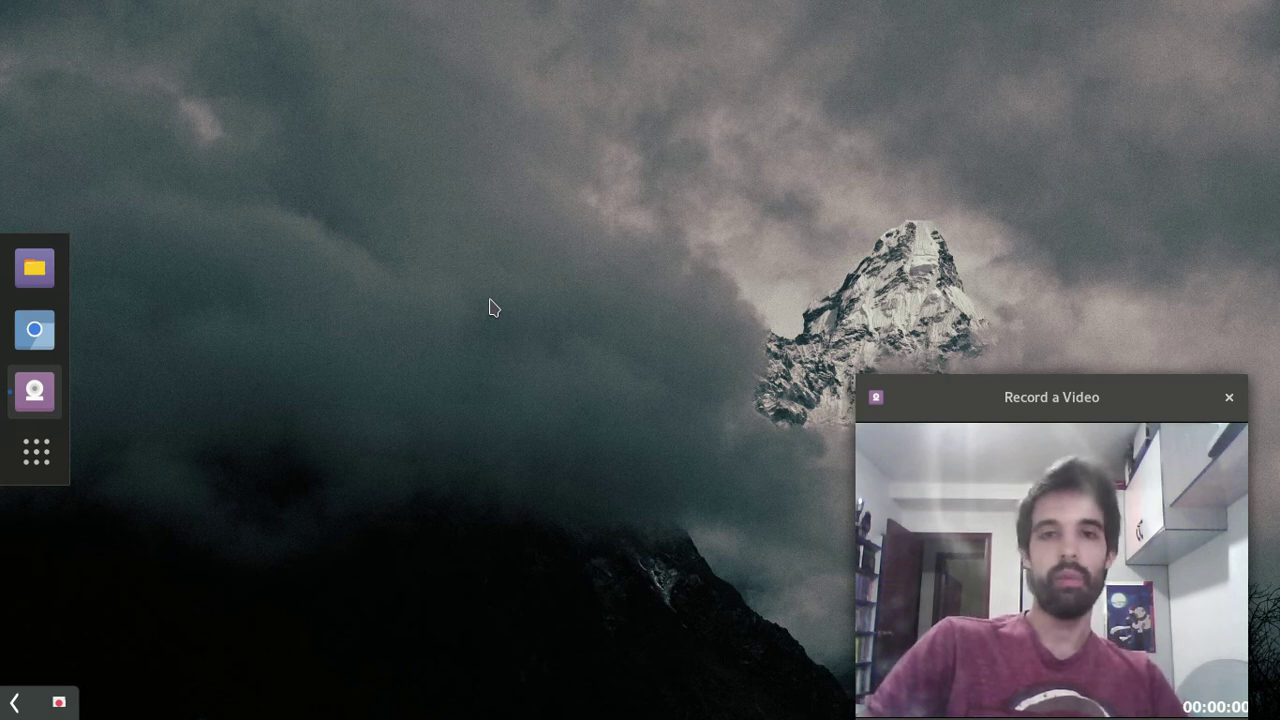
mouse_move(84, 344)
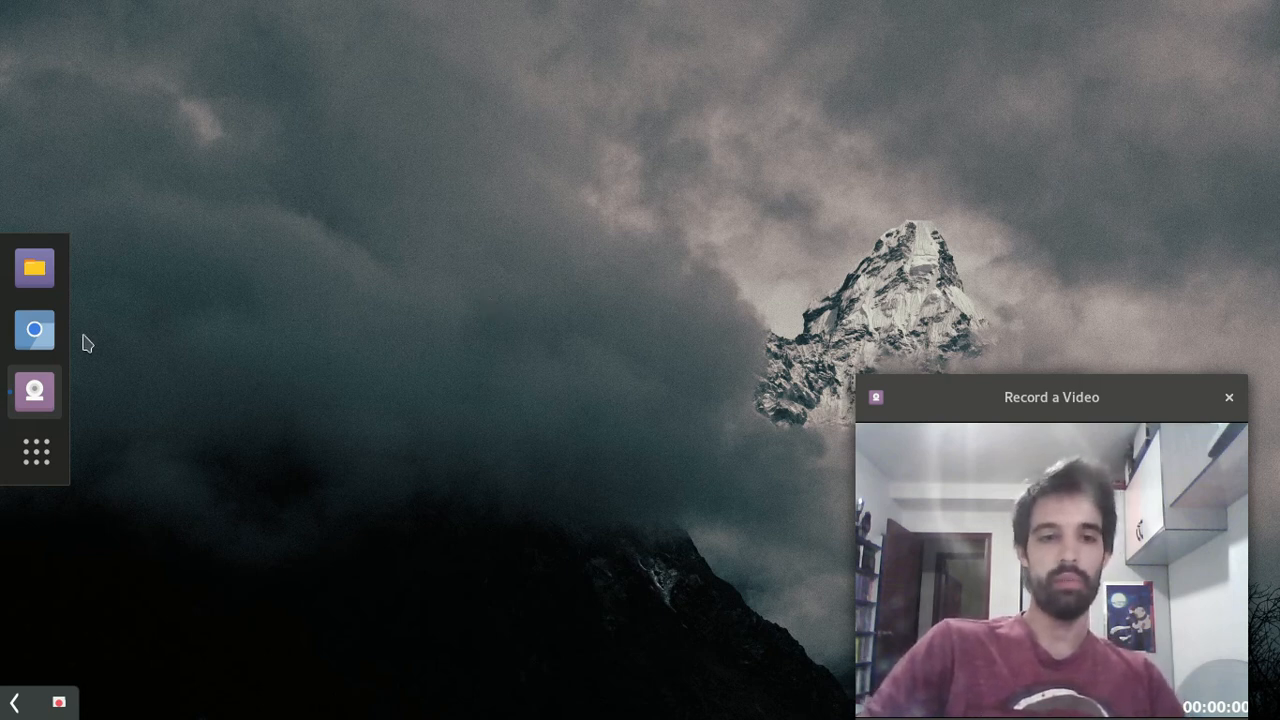
mouse_move(36, 452)
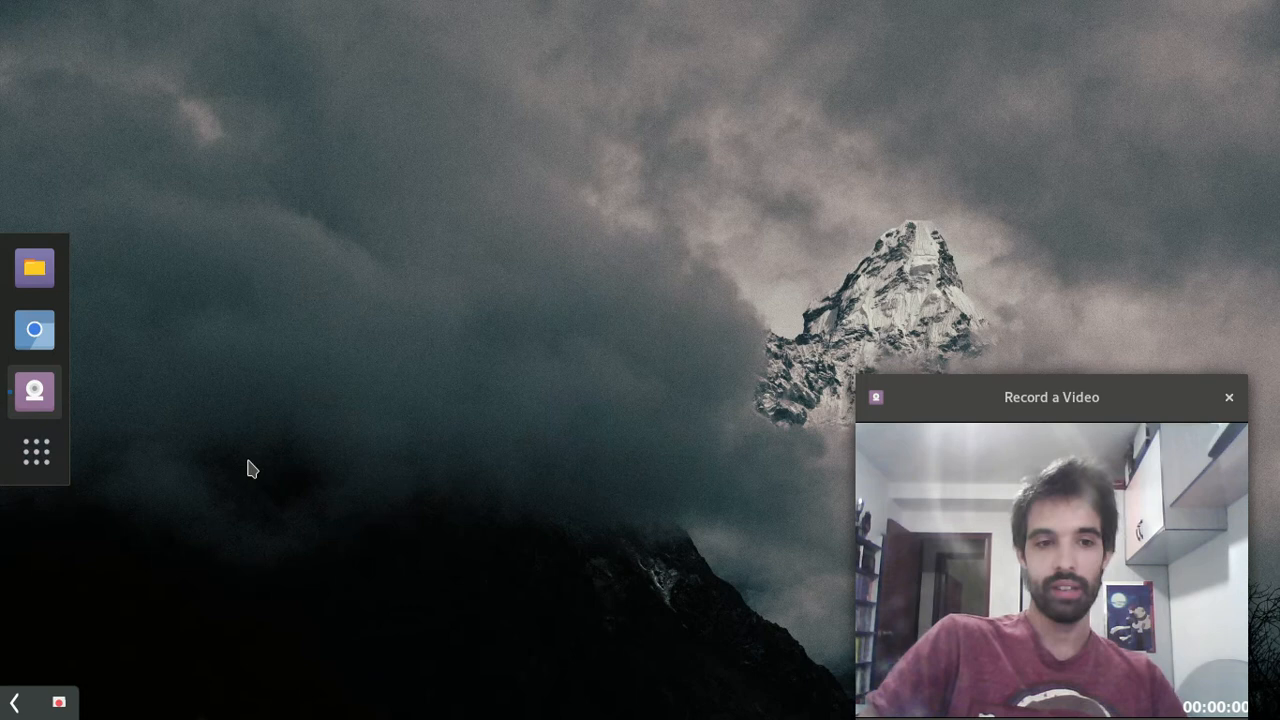
mouse_move(370, 332)
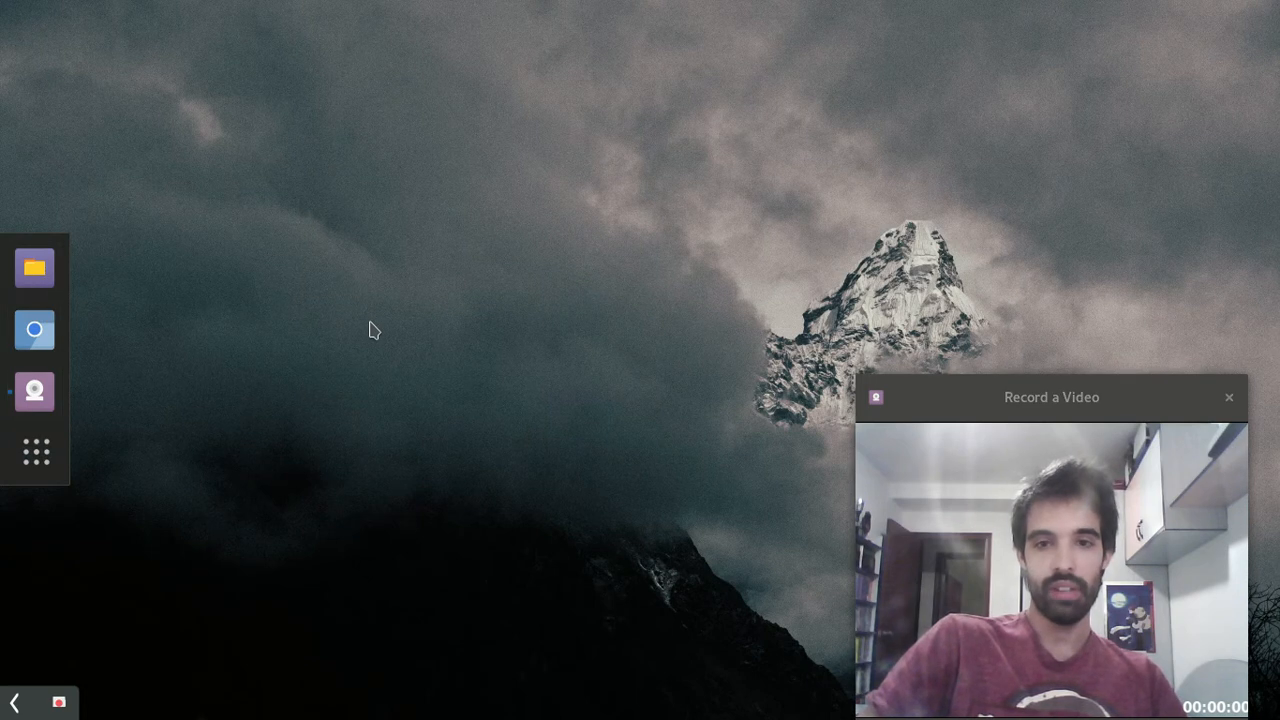
Bring up the full applications grid over the desktop from the dock
left_click(36, 268)
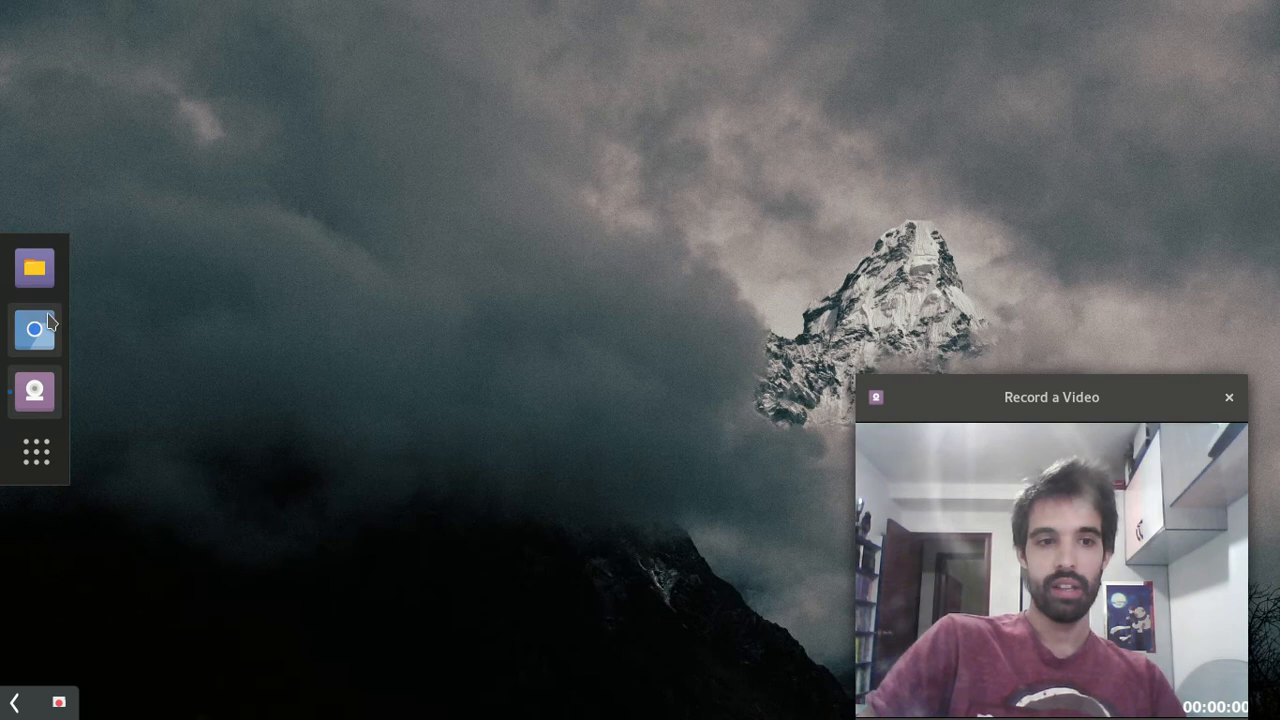
left_click(36, 452)
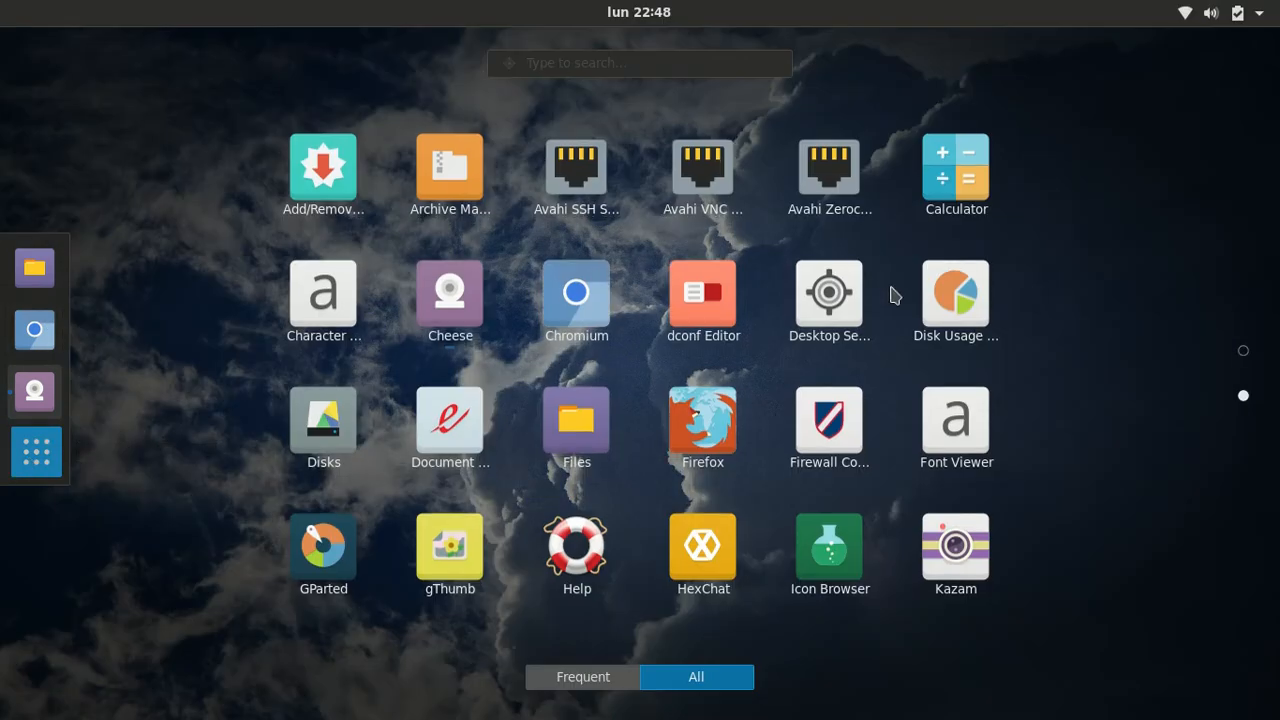
Advance the app grid to its second page listing Terminal, Settings and Videos
scroll("down", 3)
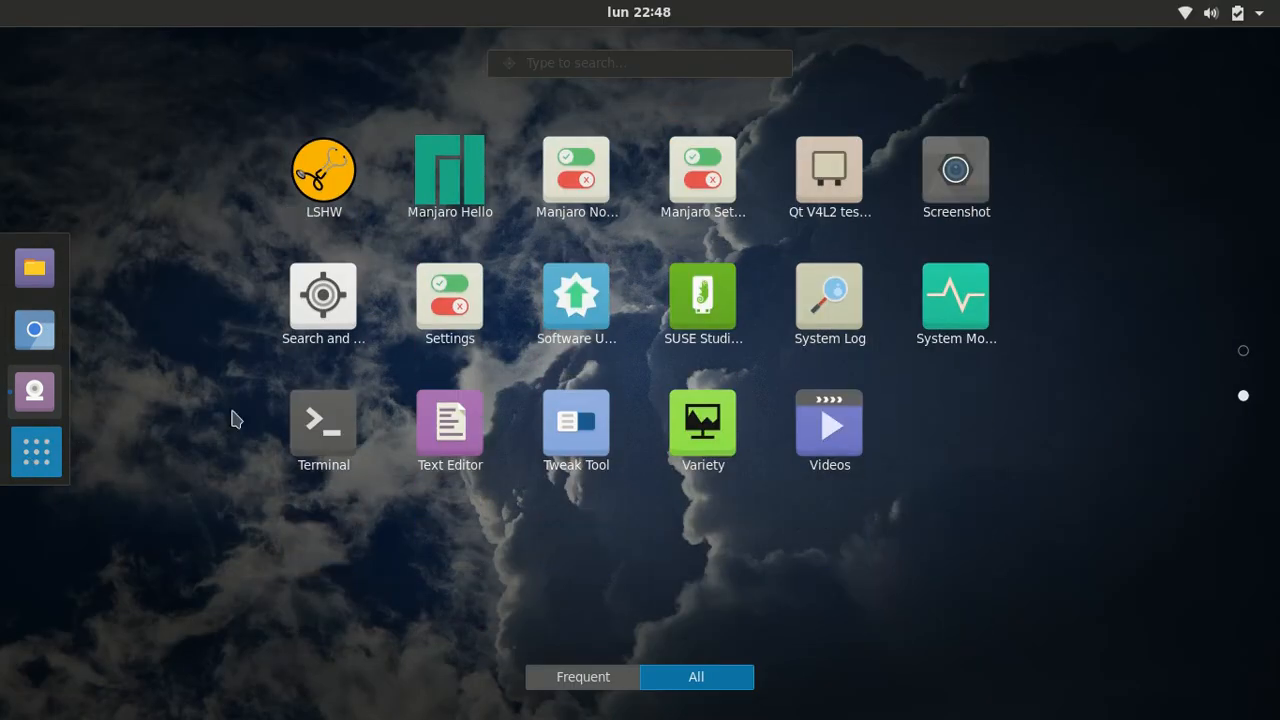
mouse_move(704, 296)
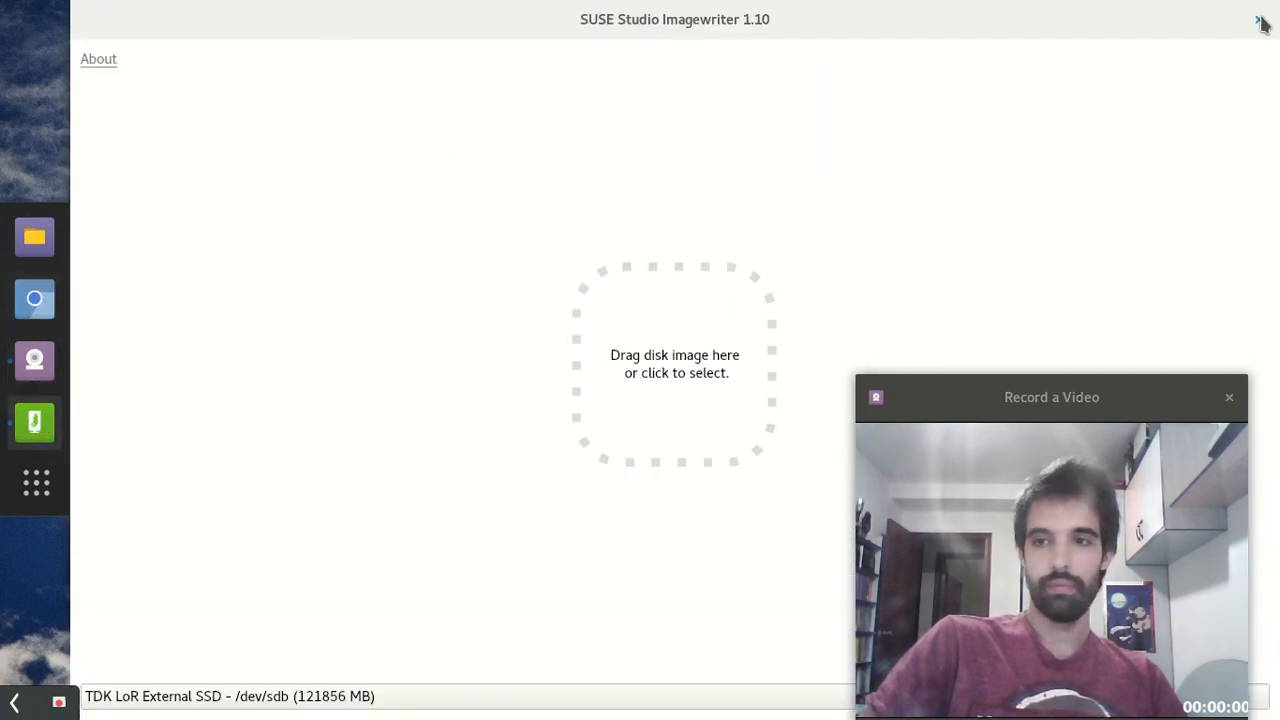
mouse_move(668, 230)
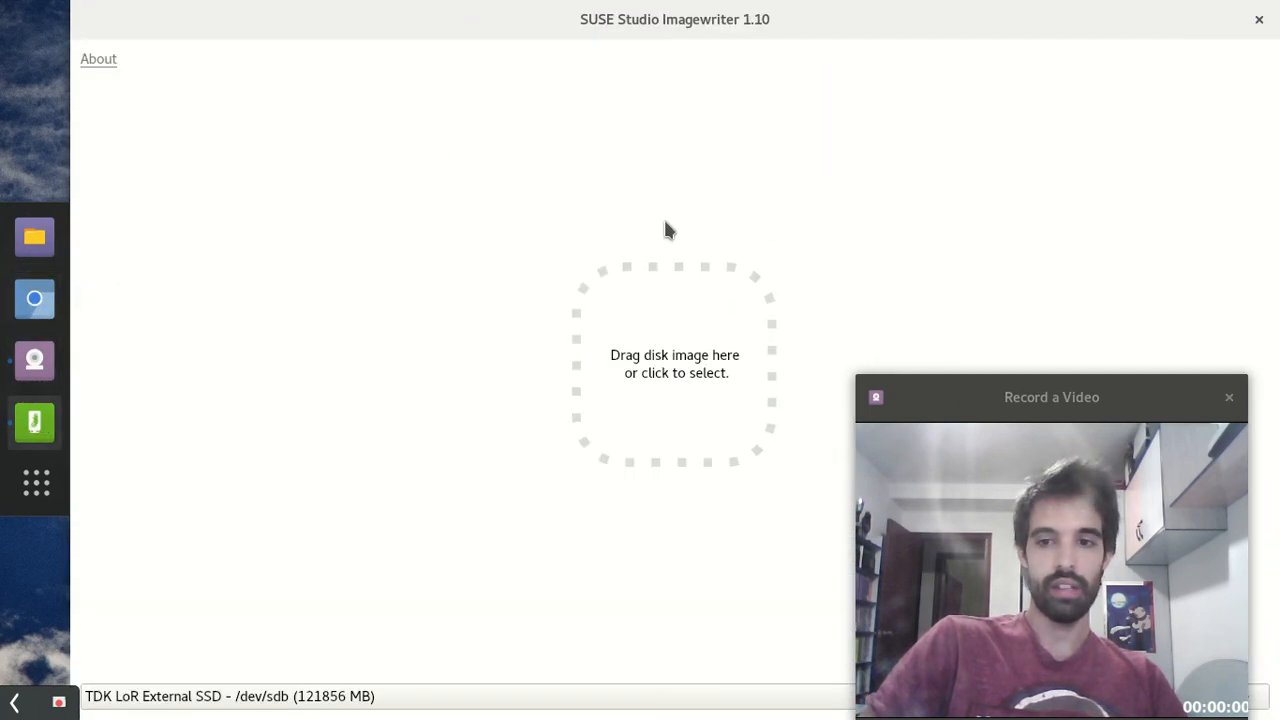
Browse the Open Image chooser into Public twice and cancel without picking an image
left_click(676, 364)
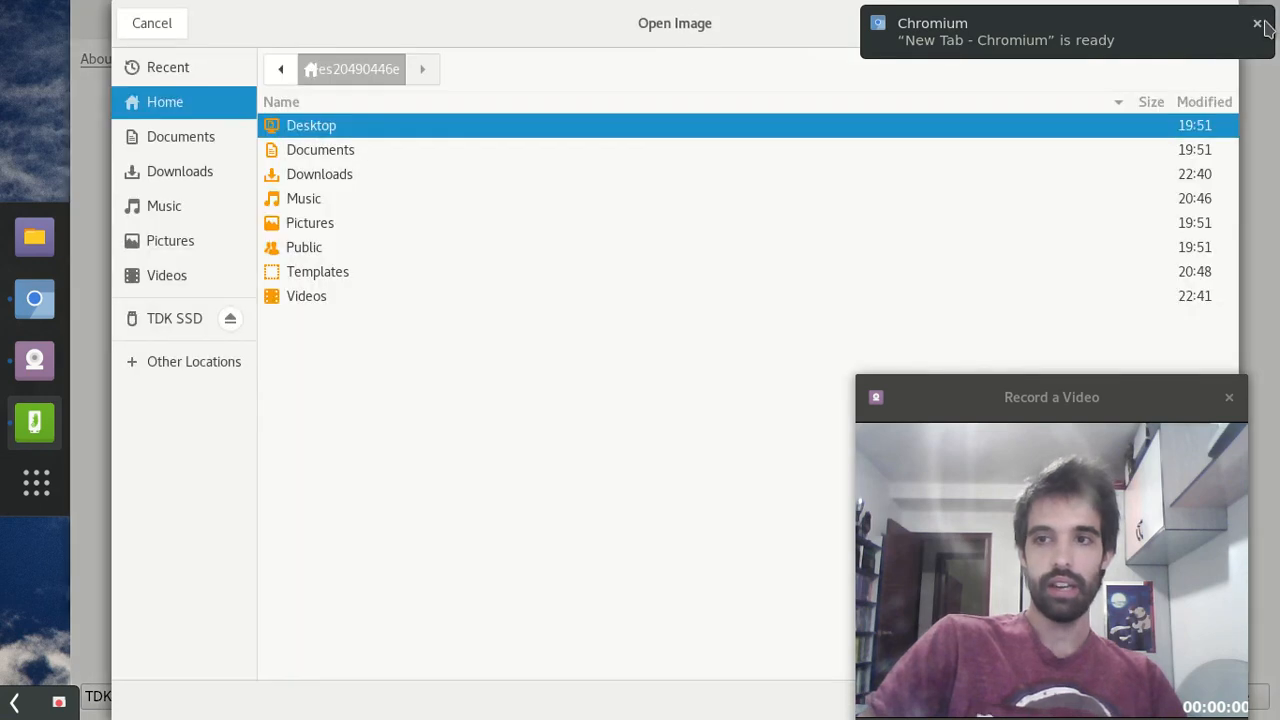
left_click(304, 248)
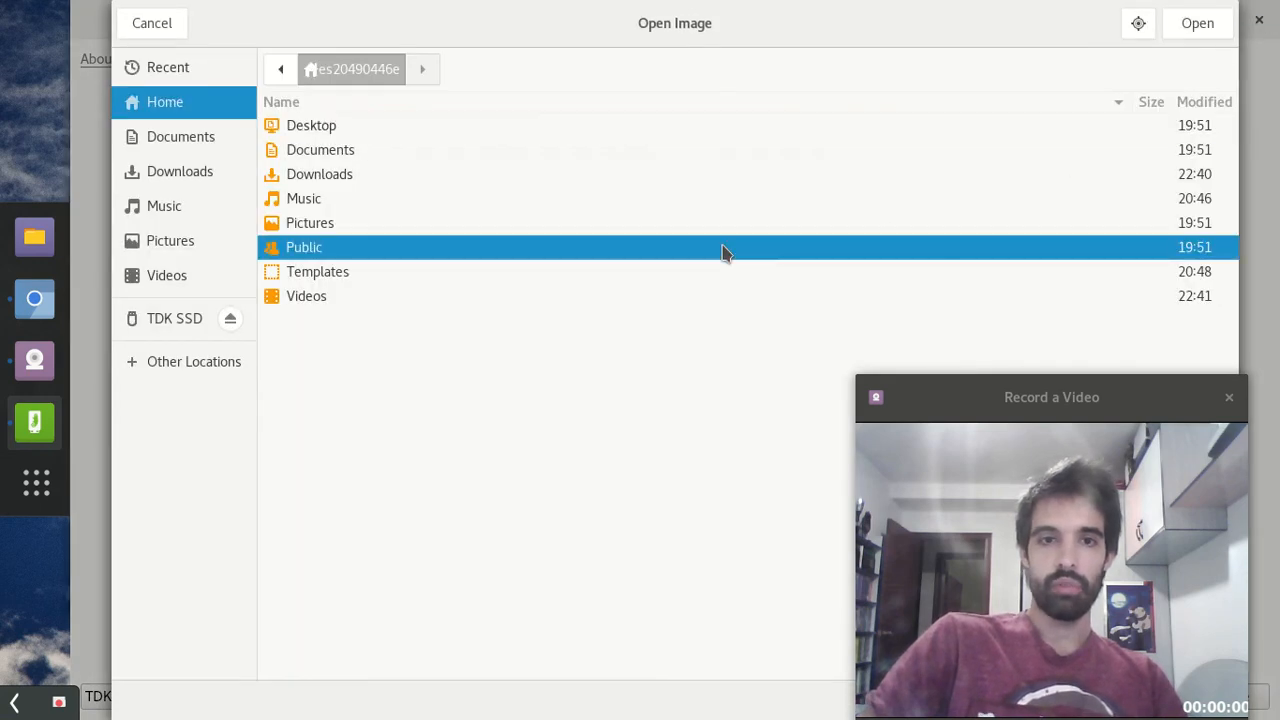
left_click(152, 24)
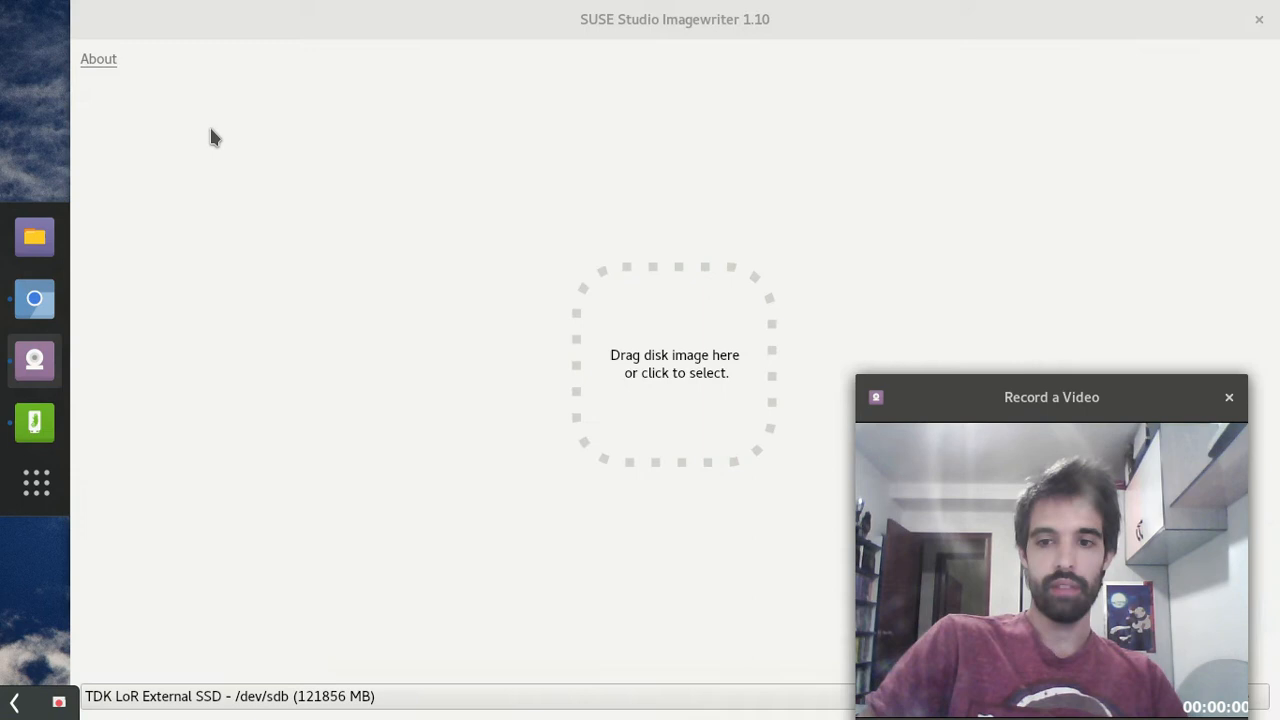
left_click(676, 364)
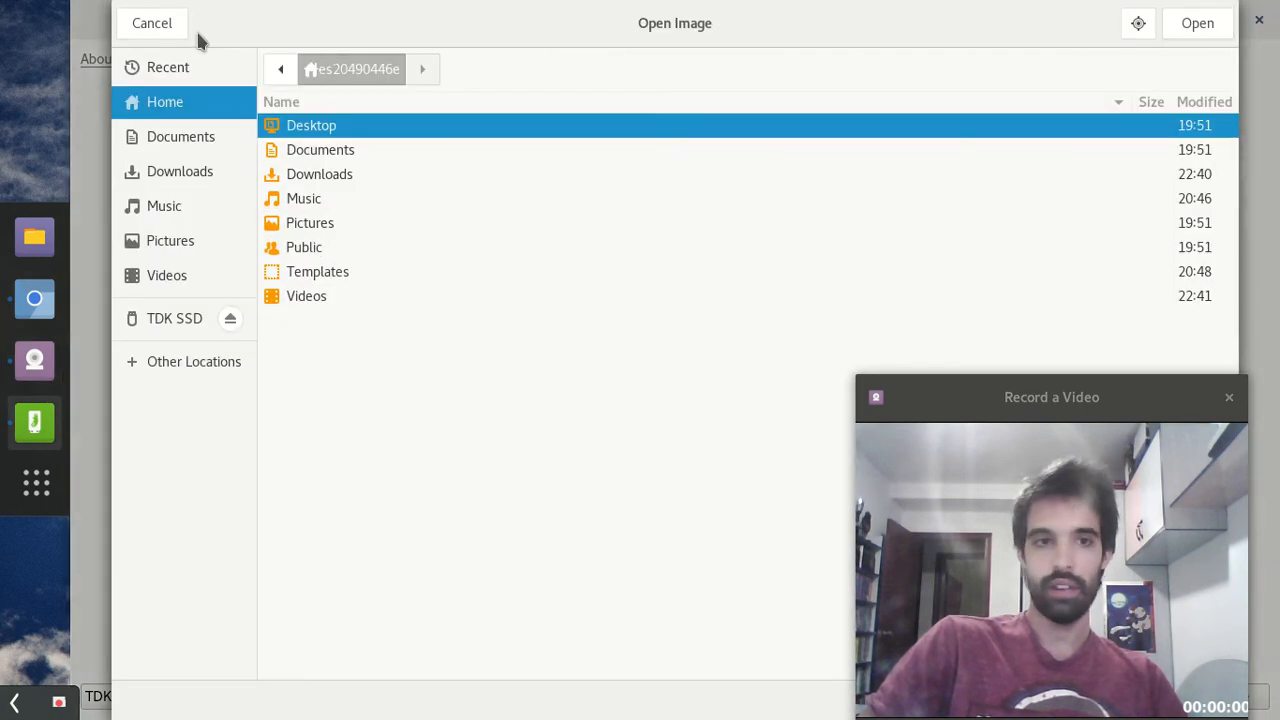
left_click(152, 24)
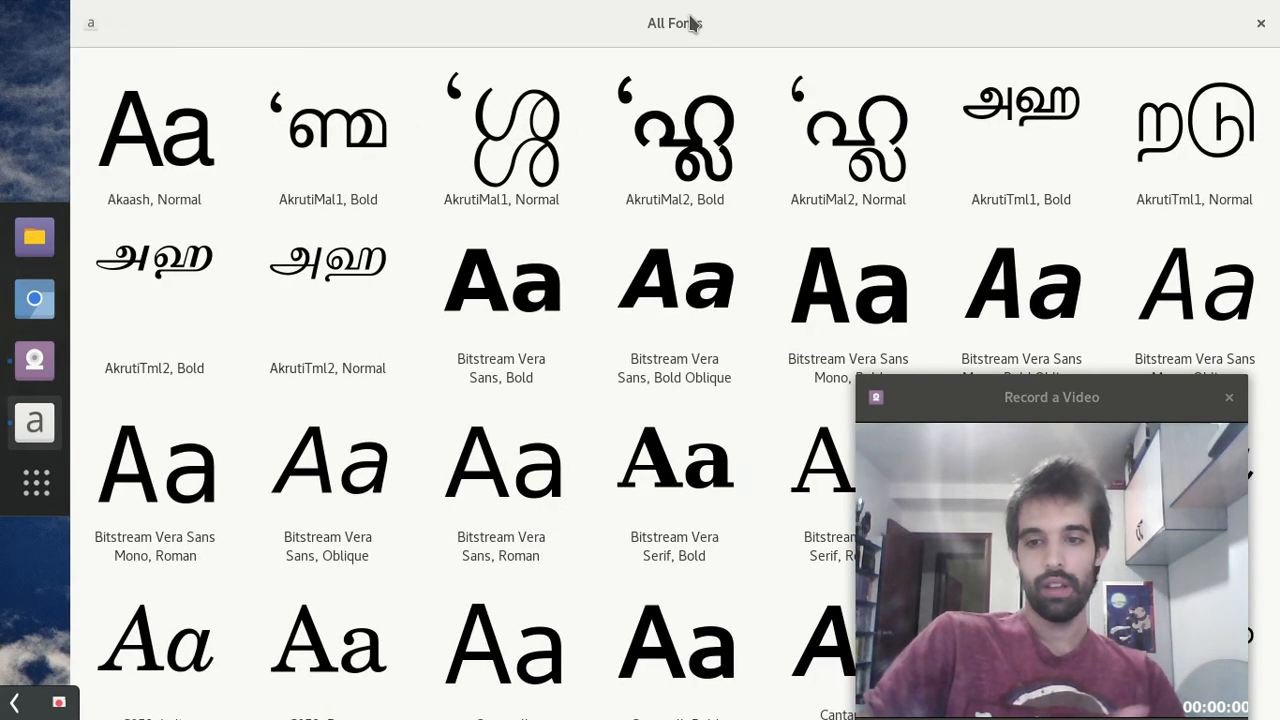
Close the remaining windows to leave an empty desktop with the webcam preview
left_click(1260, 24)
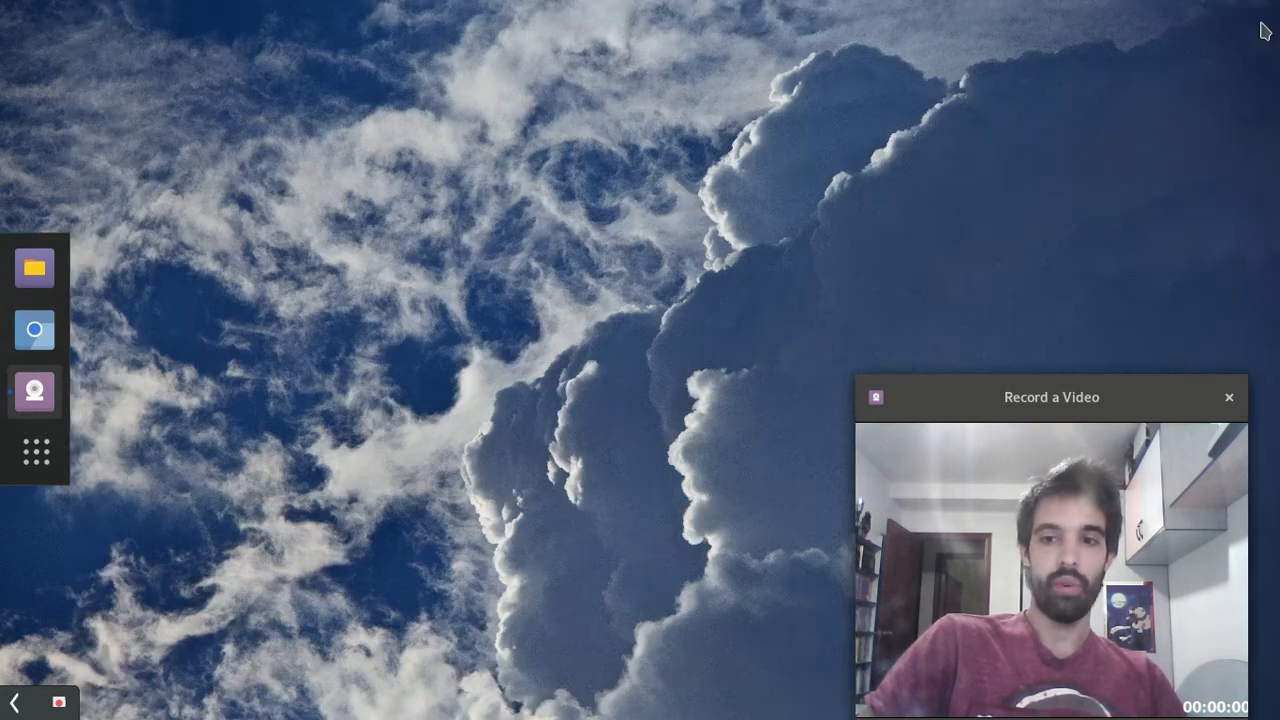
mouse_move(4, 418)
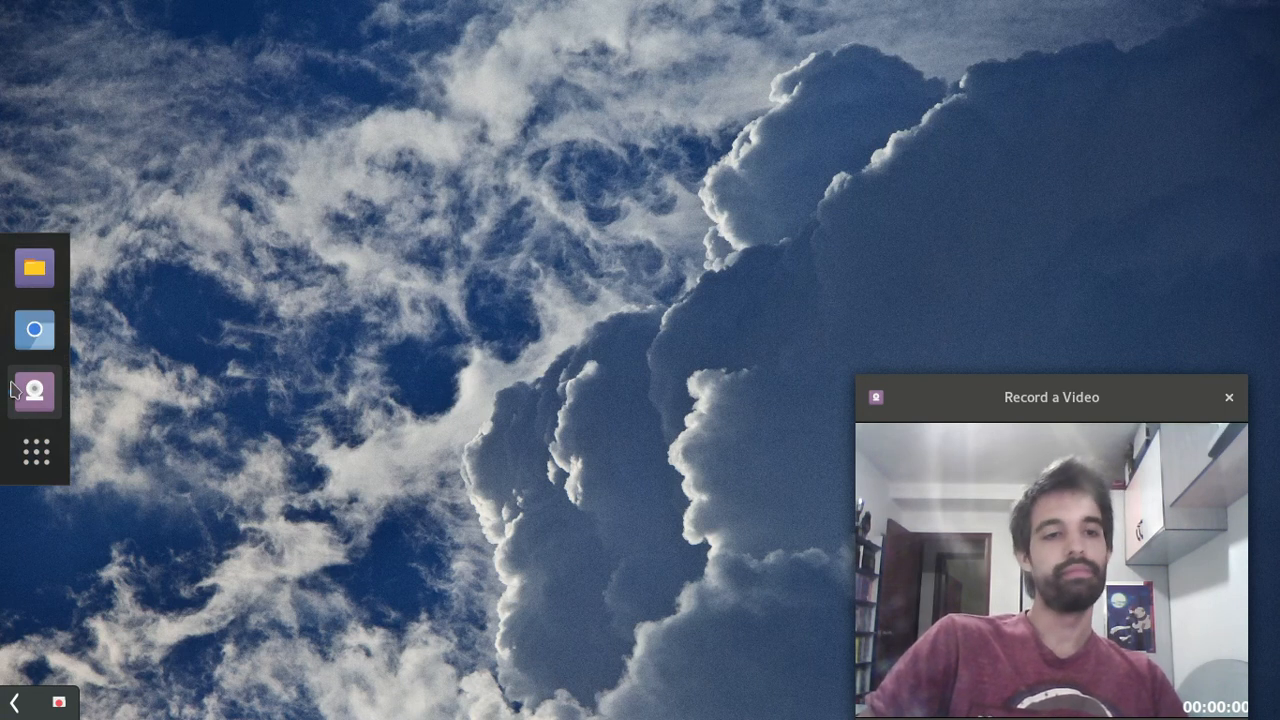
mouse_move(34, 268)
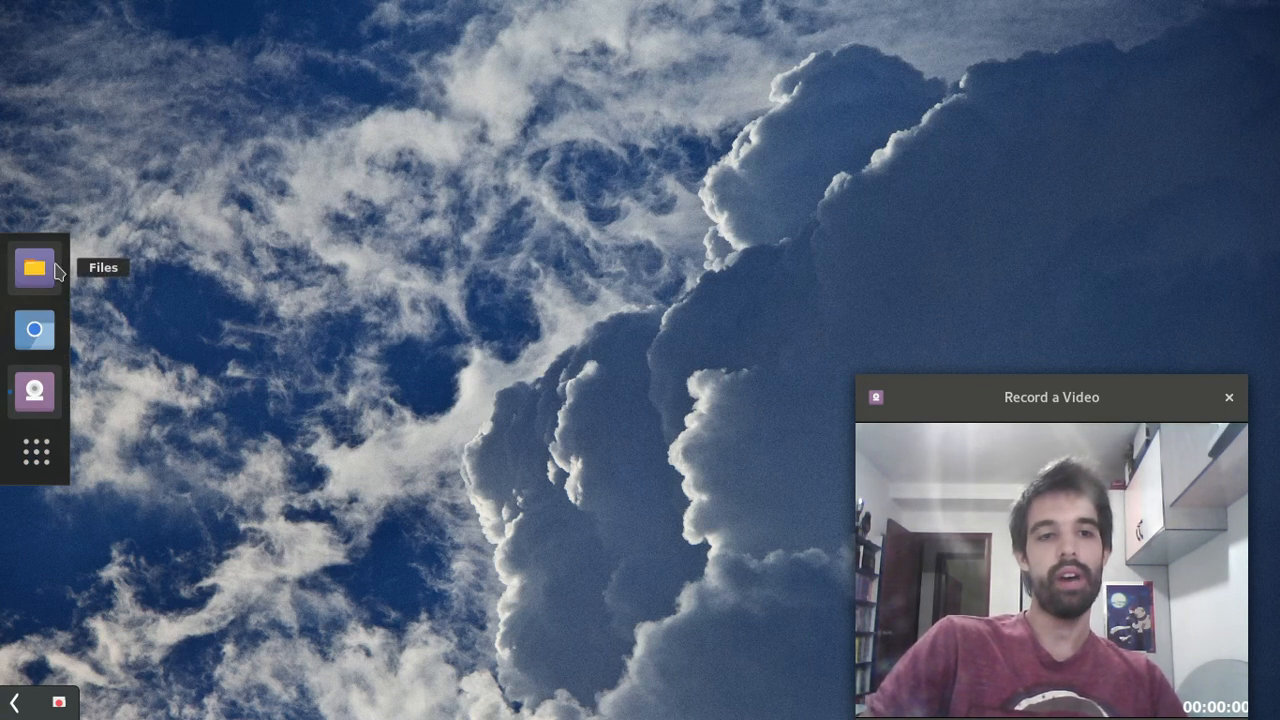
mouse_move(142, 276)
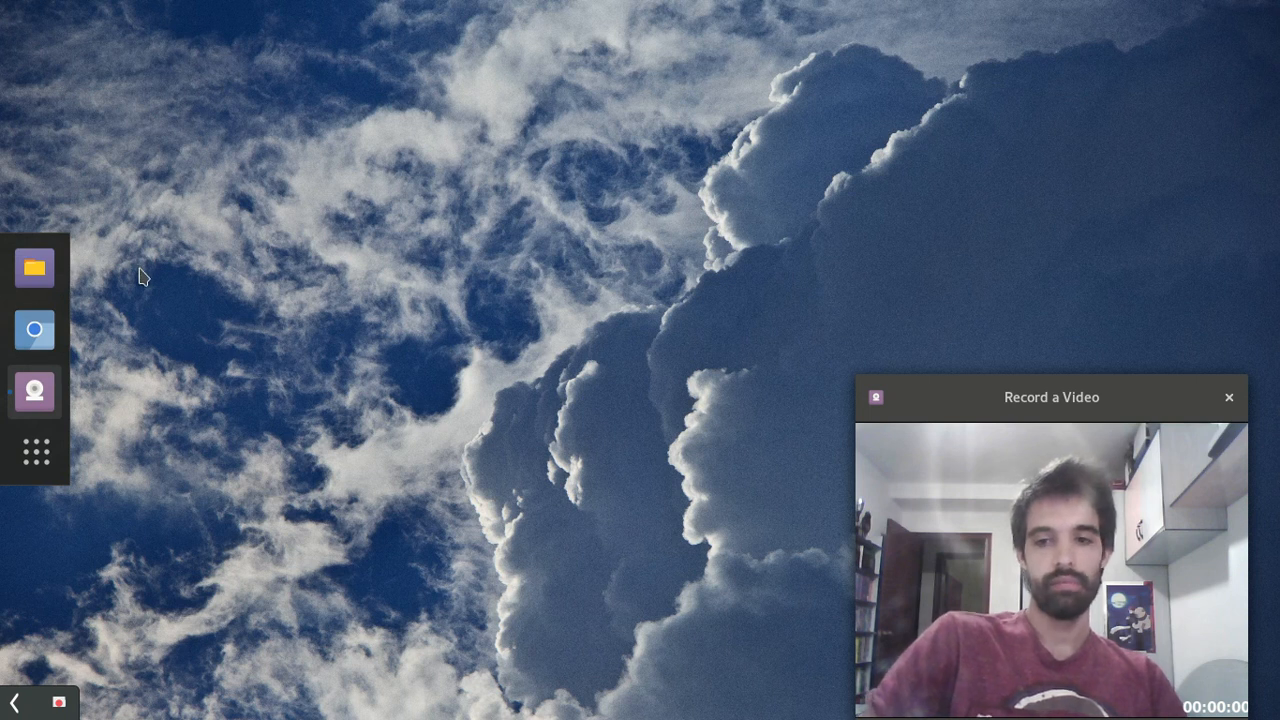
mouse_move(144, 456)
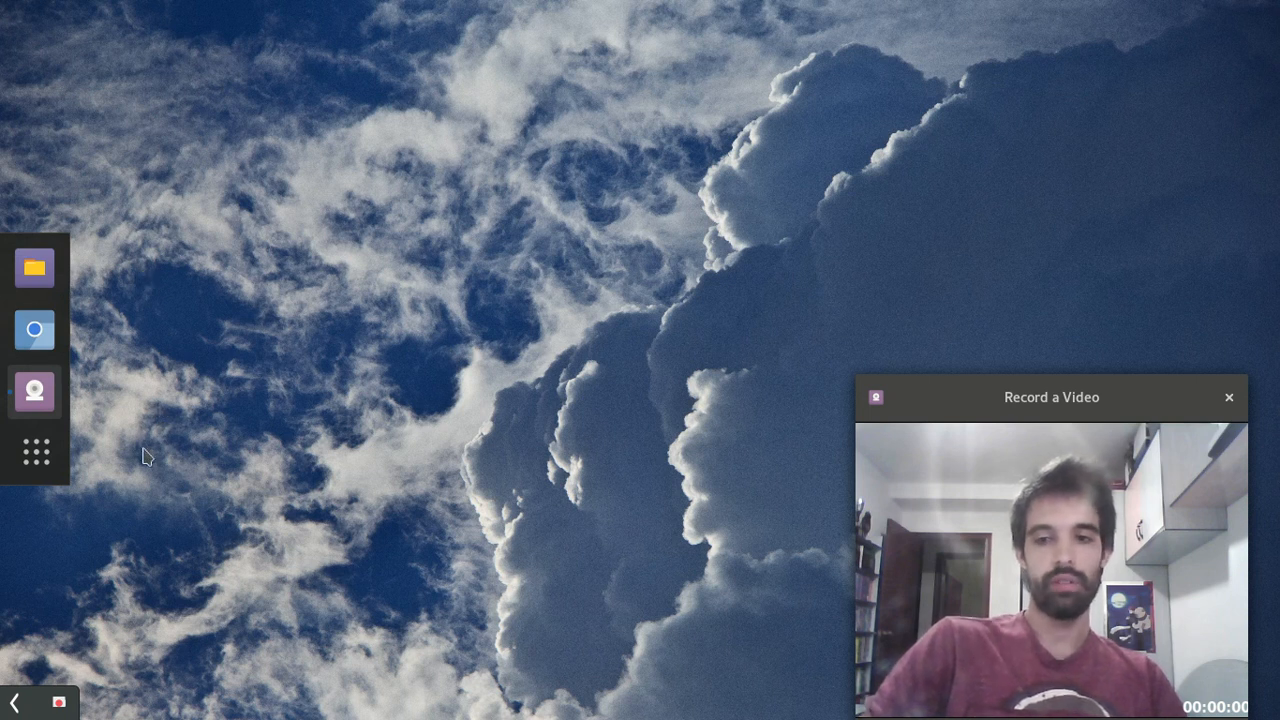
mouse_move(36, 452)
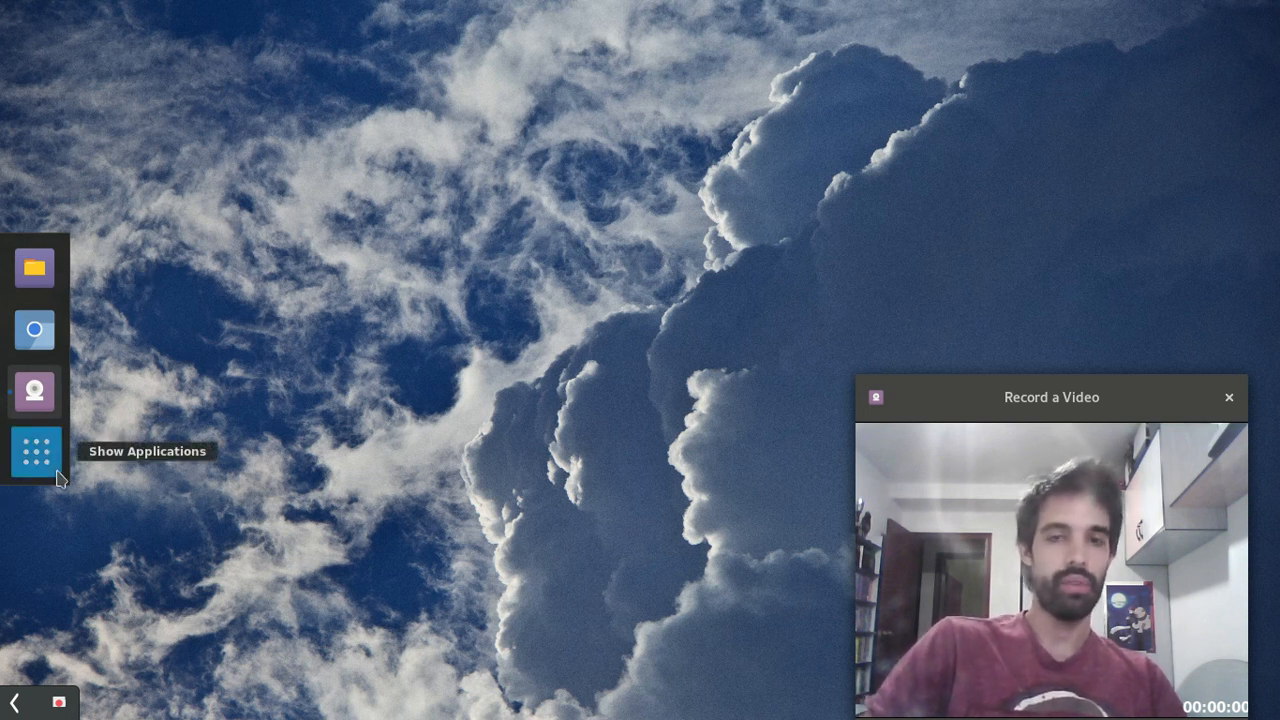
mouse_move(260, 210)
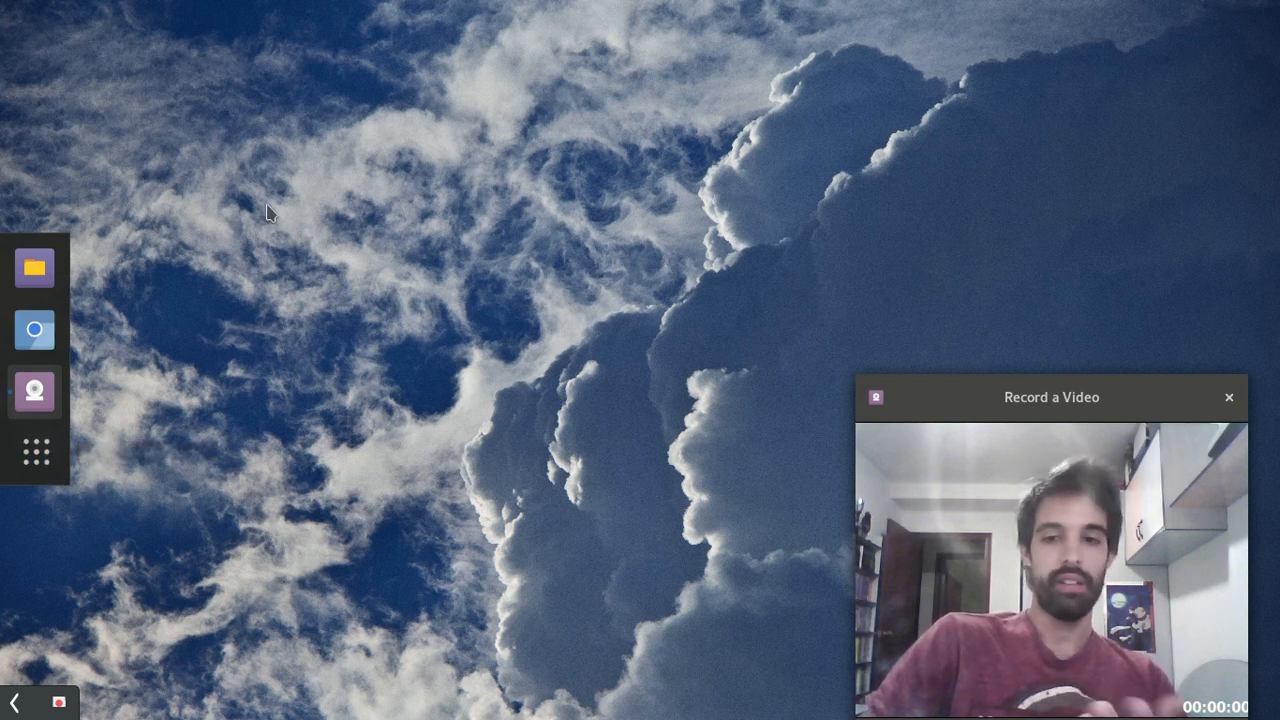
mouse_move(62, 304)
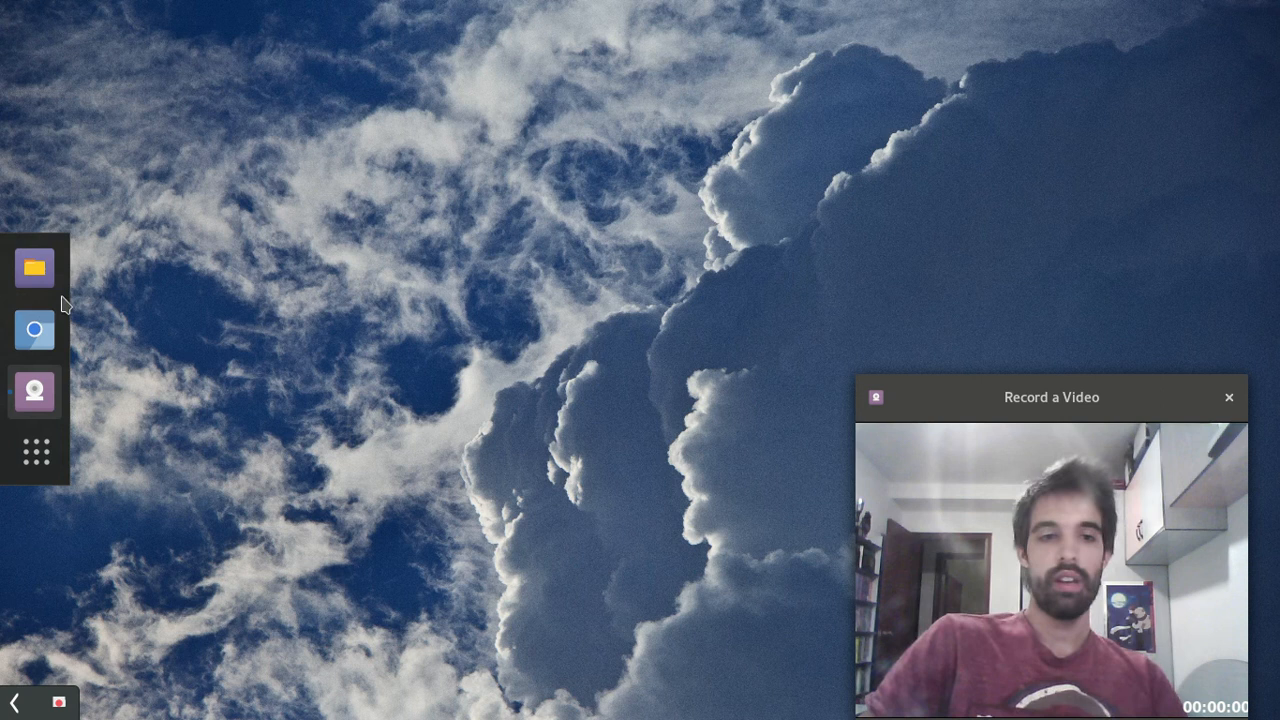
mouse_move(280, 328)
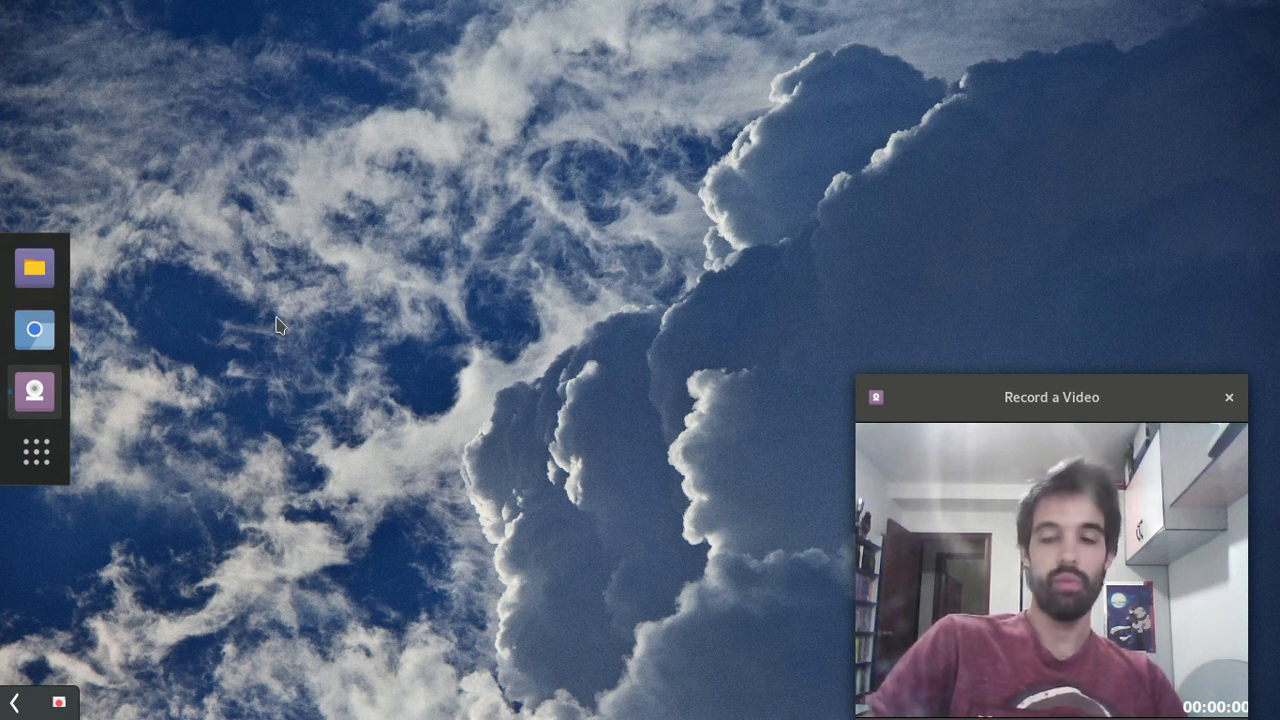
mouse_move(36, 452)
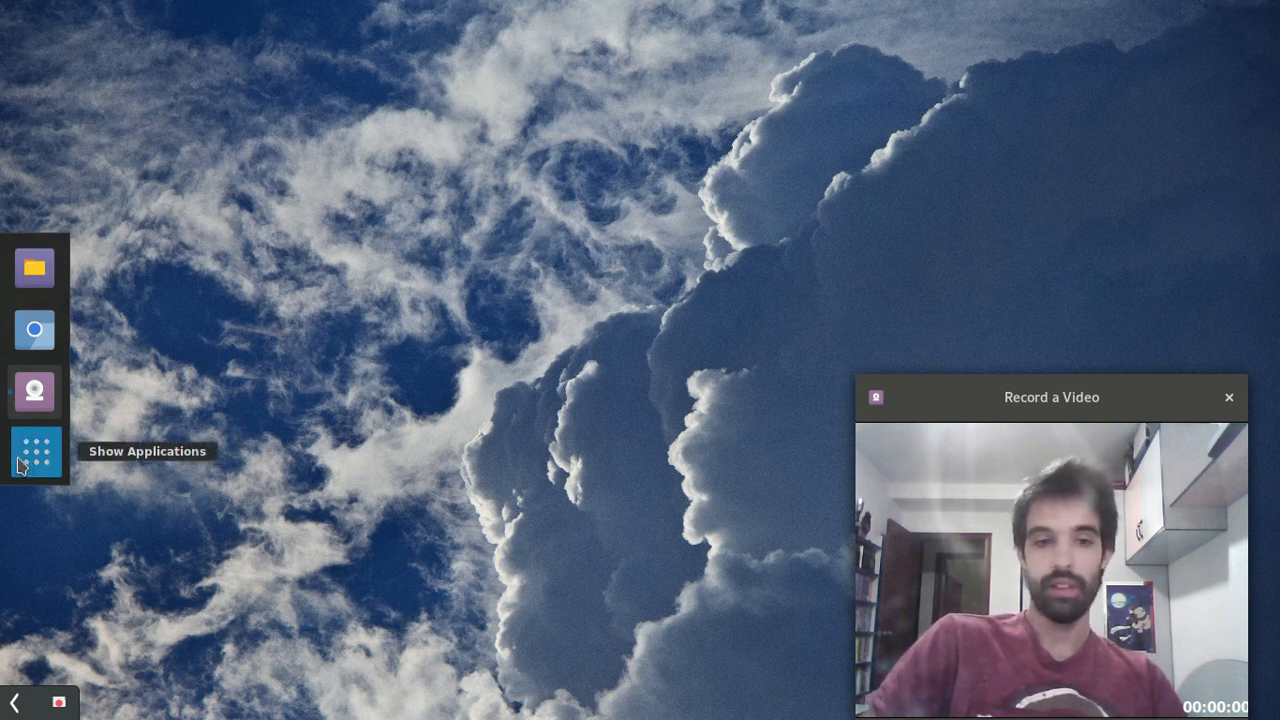
mouse_move(430, 280)
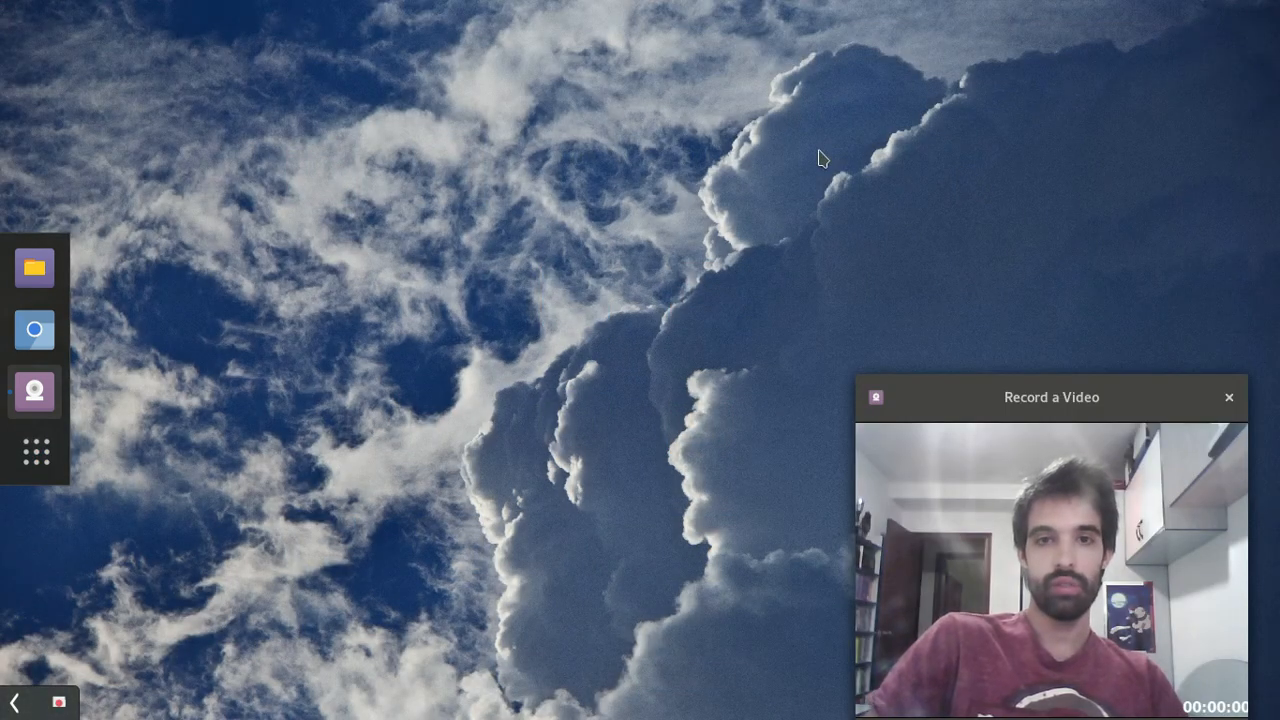
mouse_move(672, 522)
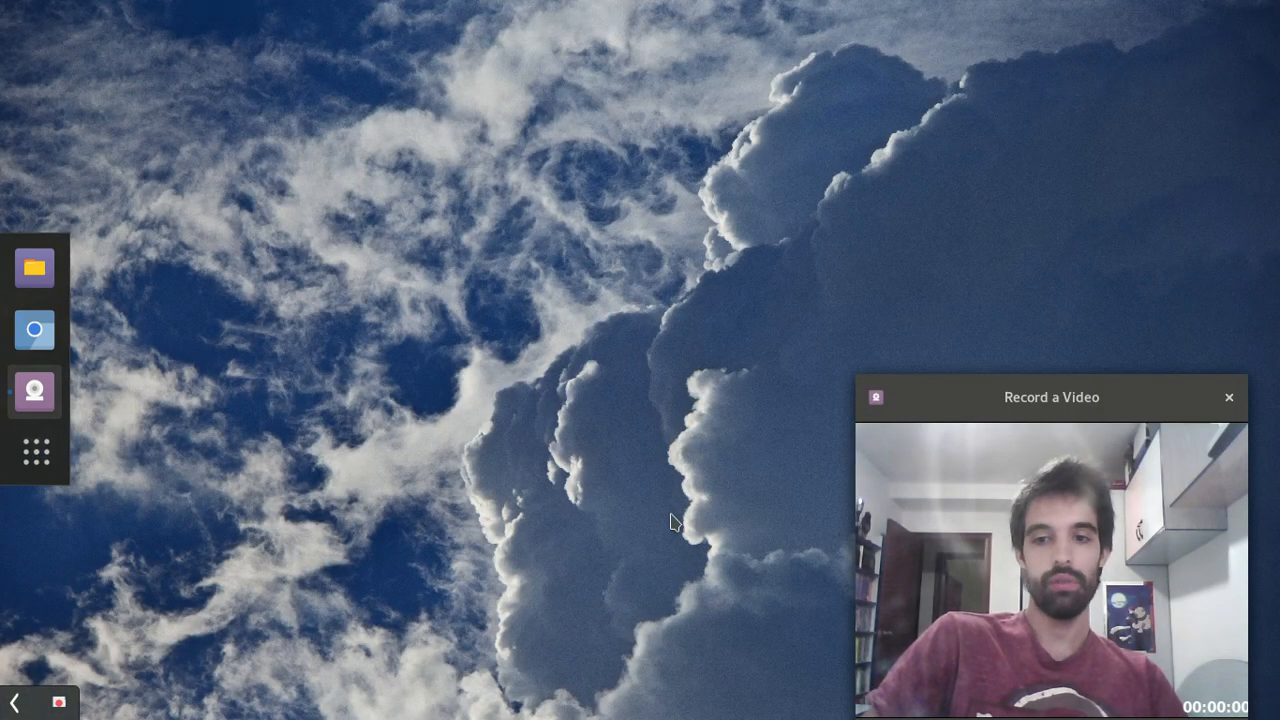